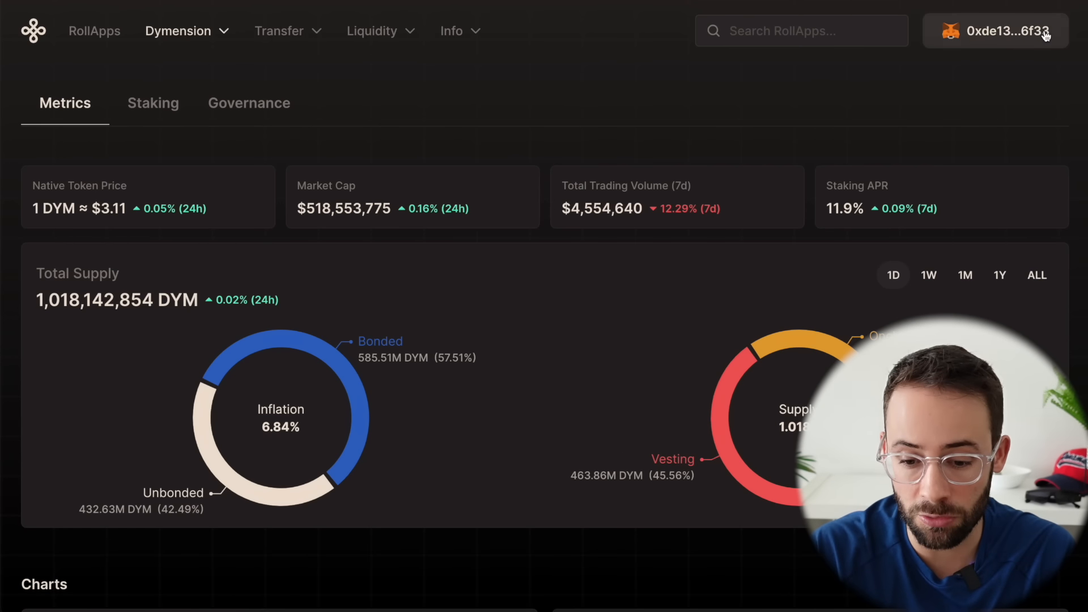
Step: Reconnect the Dymension Portal wallet via MetaMask and check the Stake view on Nim Network
click(994, 31)
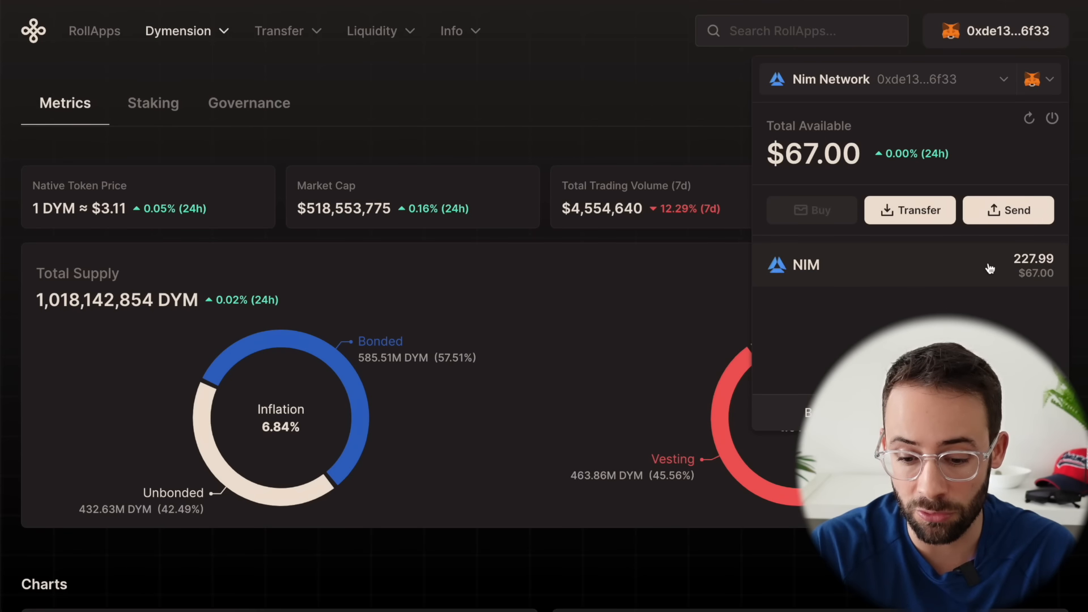
mouse_move(984, 177)
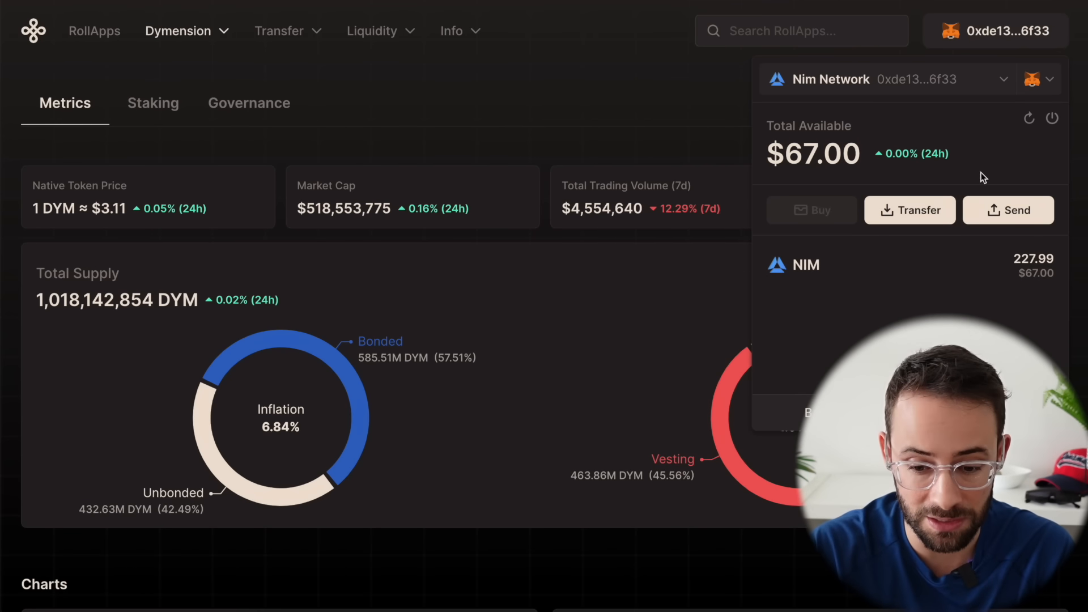
mouse_move(1029, 118)
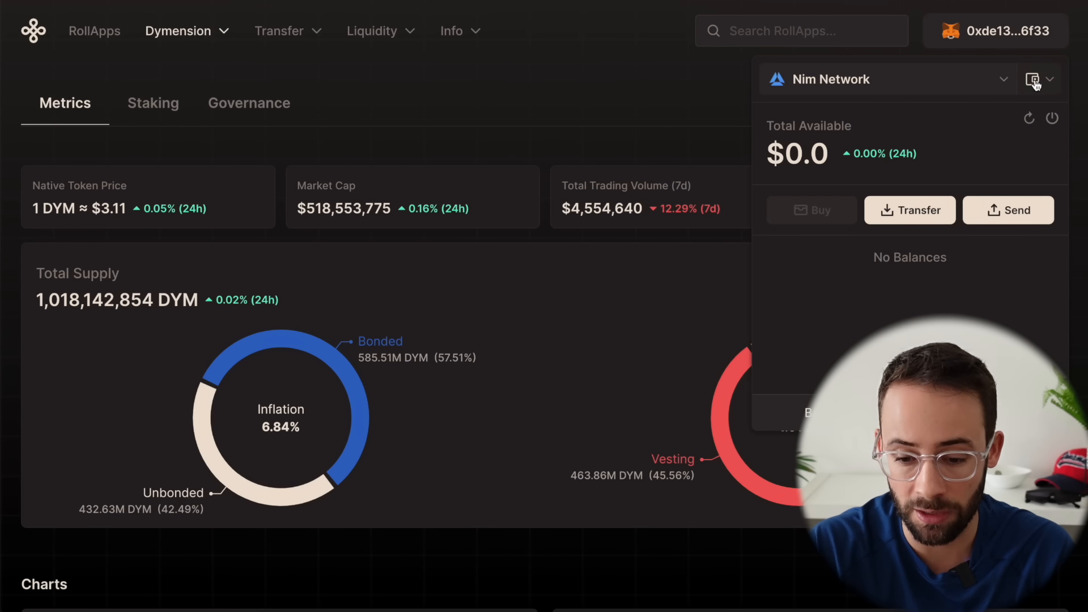
click(1031, 79)
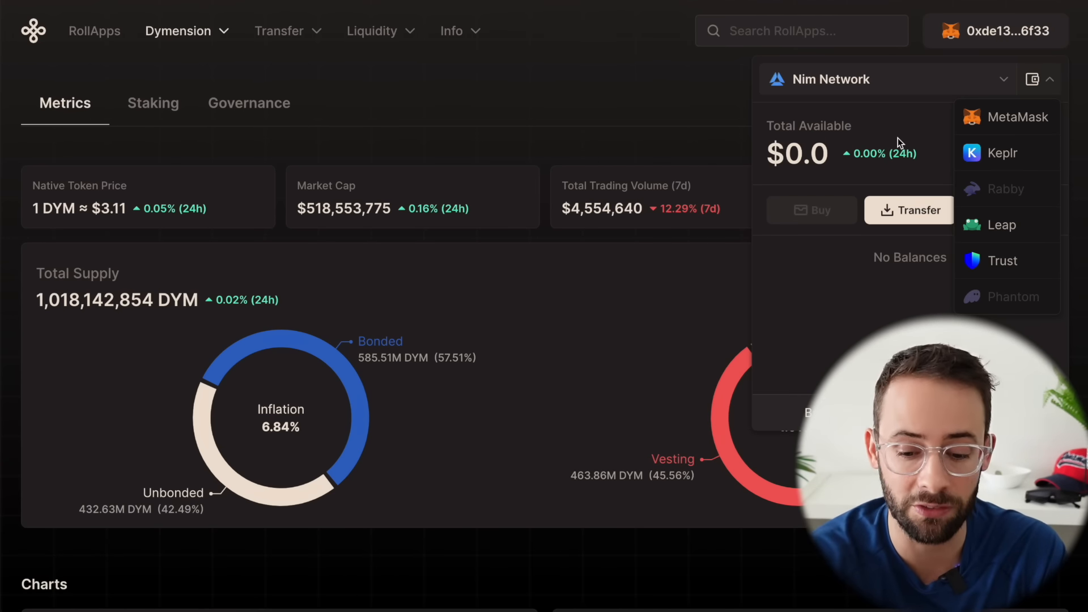
click(1021, 117)
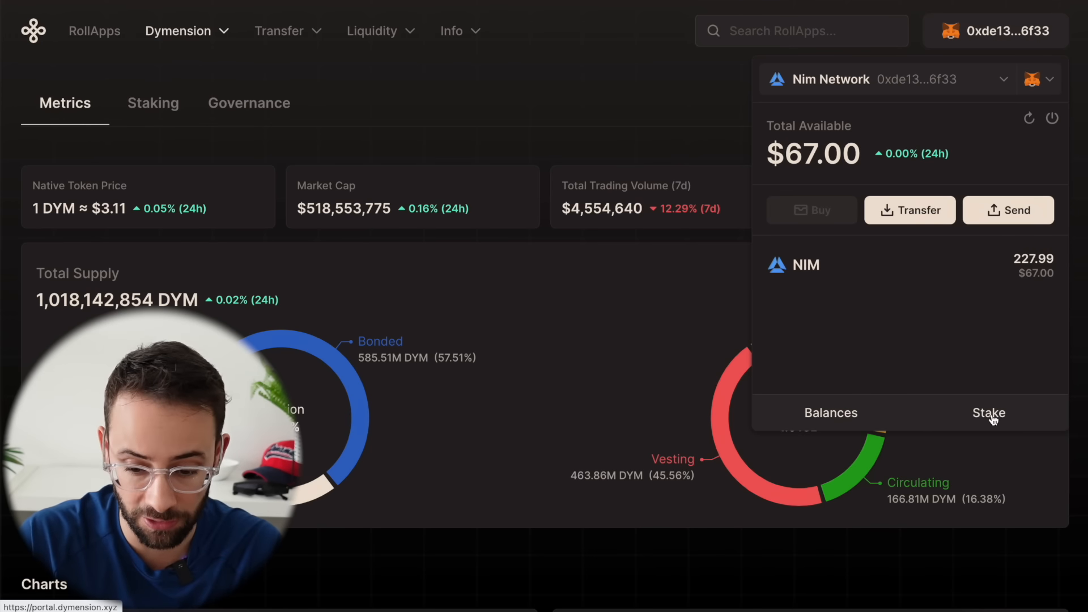
click(989, 413)
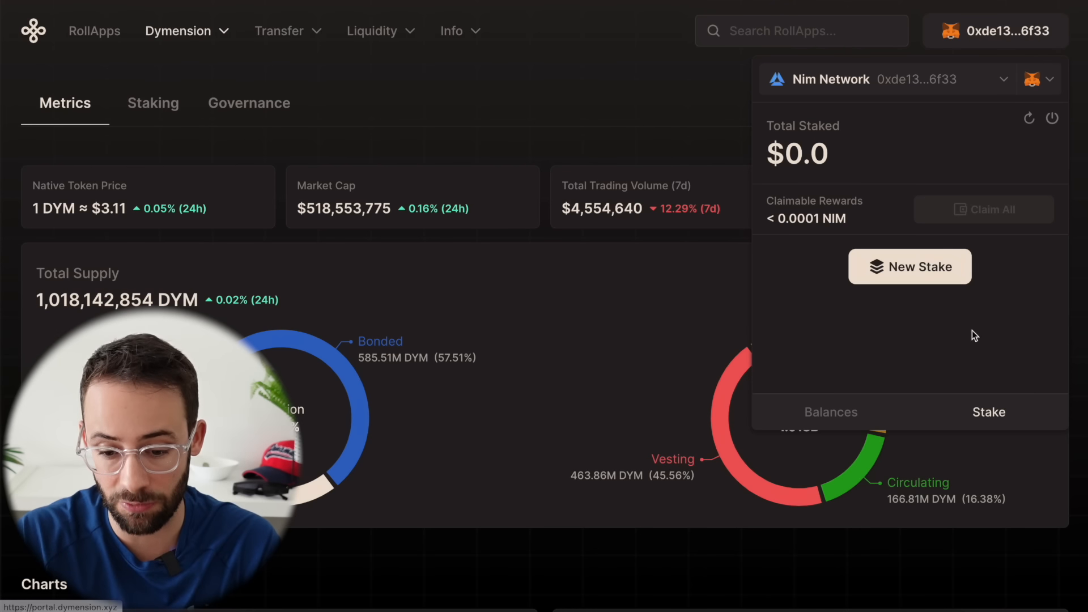
mouse_move(831, 412)
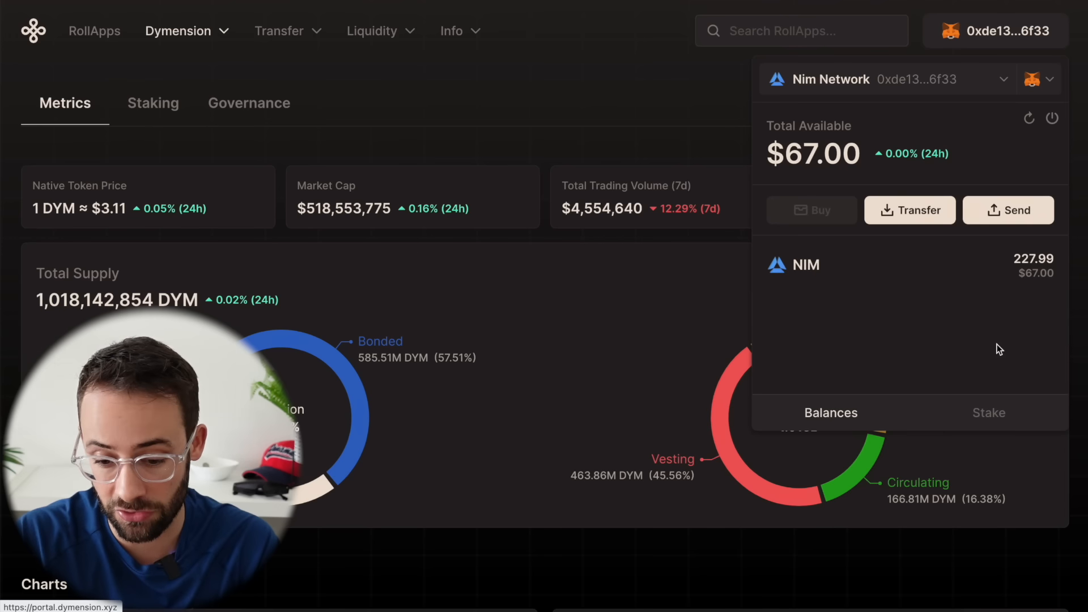
mouse_move(1018, 221)
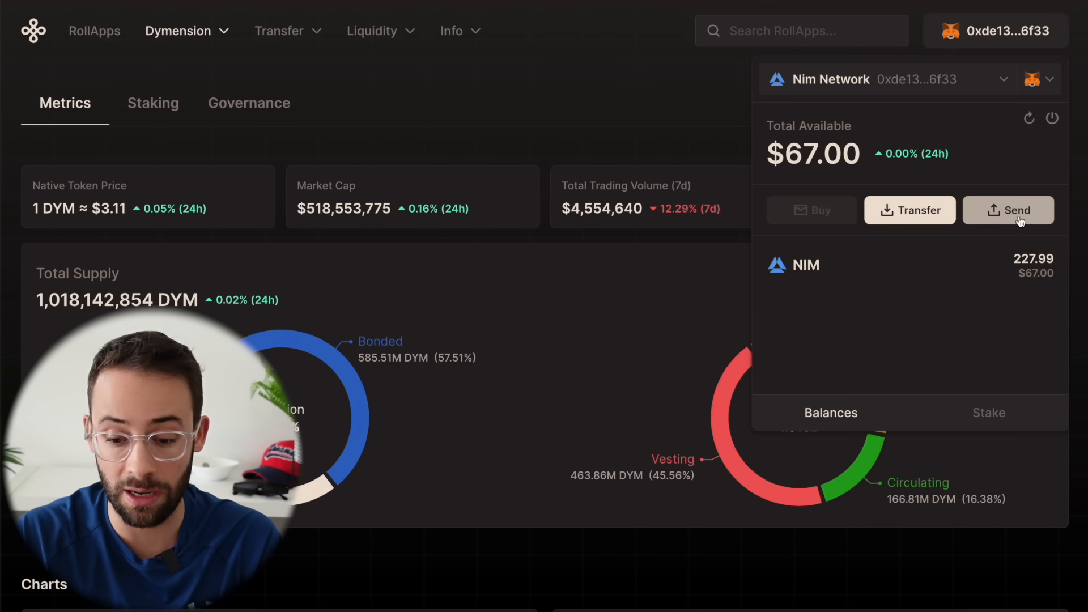
mouse_move(709, 91)
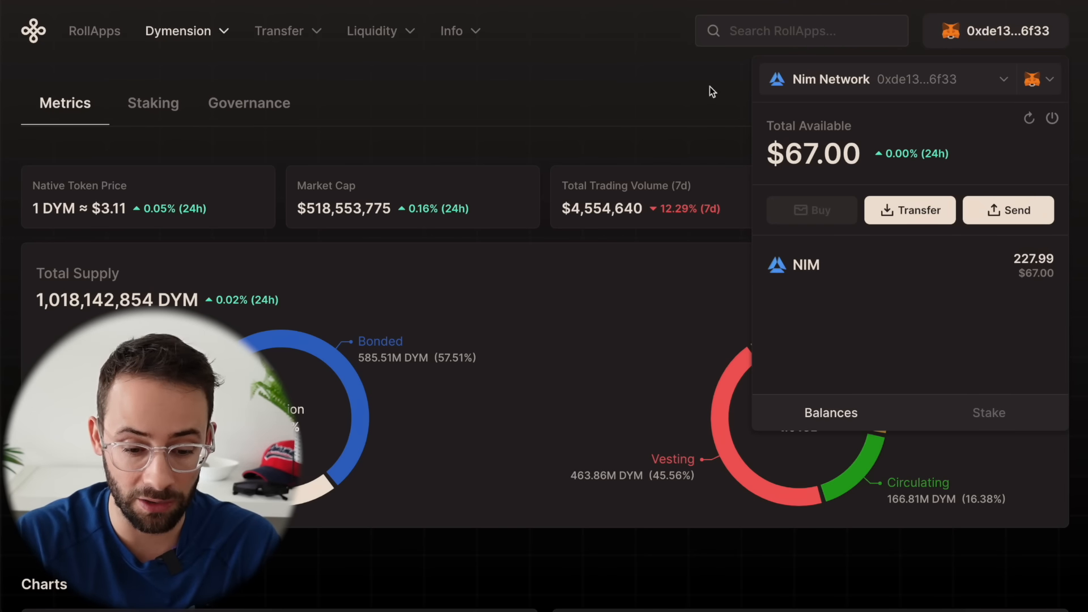
Step: View the Token Swap form via Liquidity > Swap, quoting 1 NIM for 0.291913 USDT
click(373, 30)
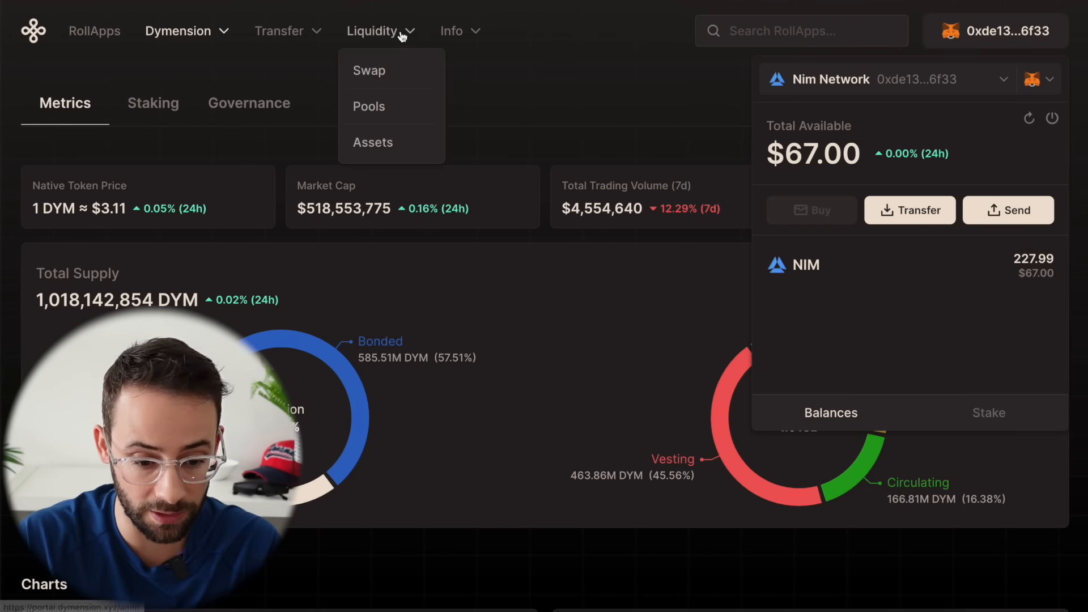
click(369, 70)
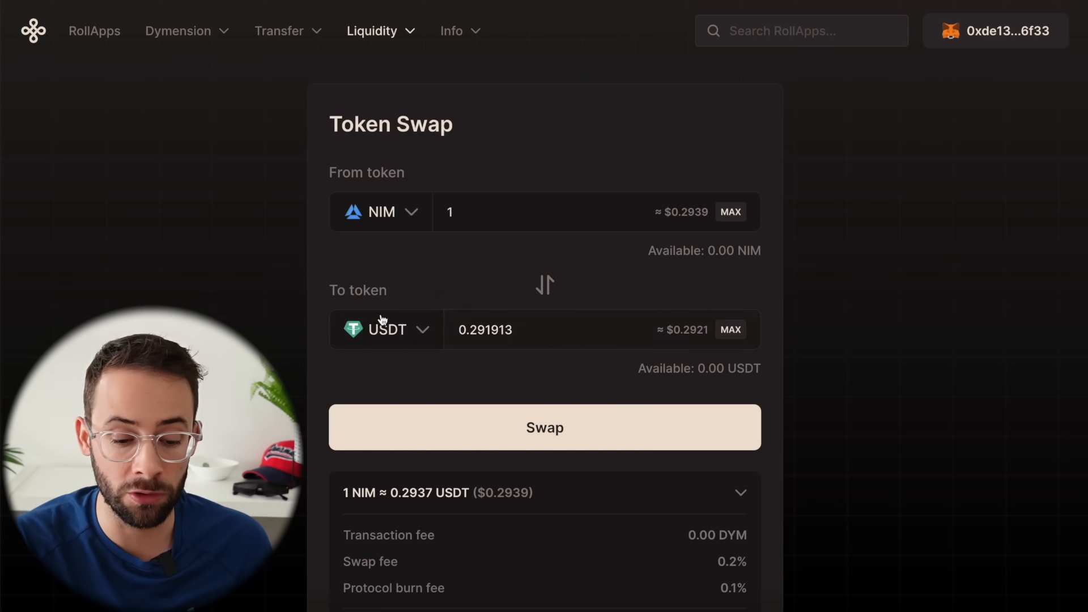
mouse_move(900, 305)
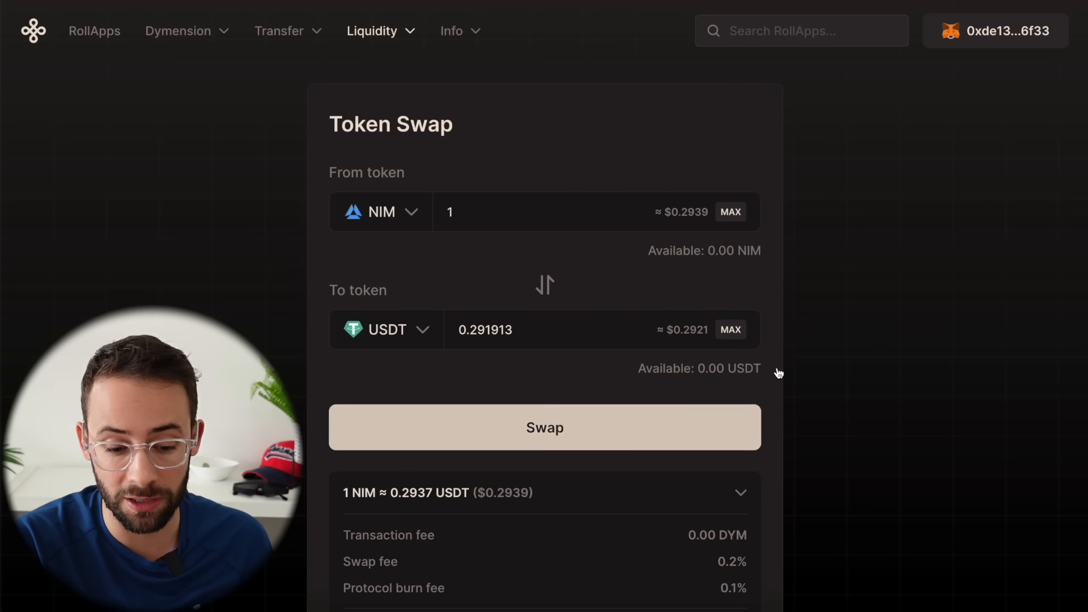
mouse_move(968, 118)
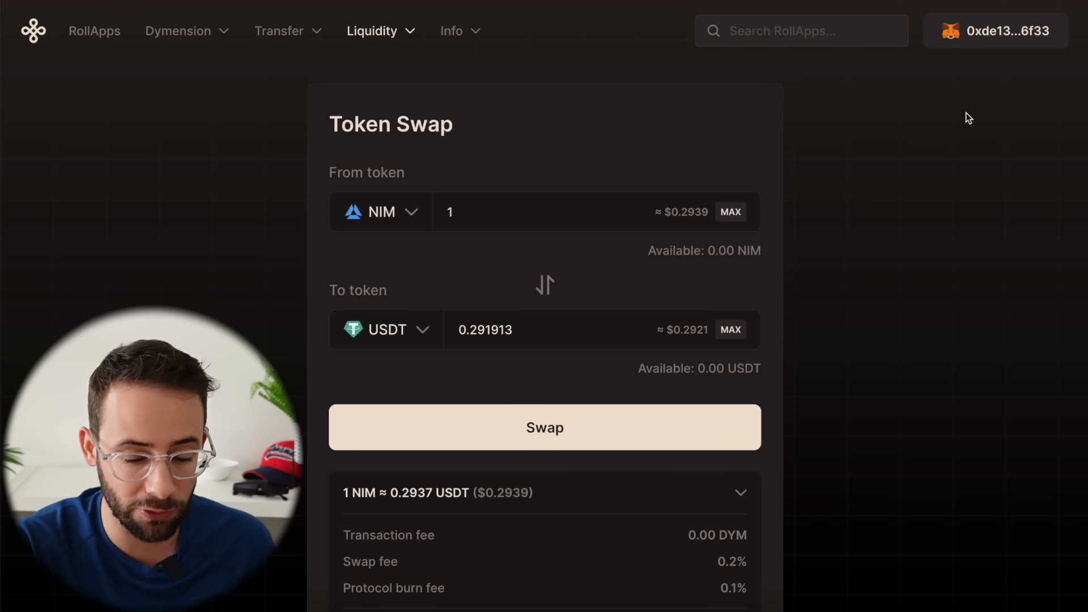
mouse_move(299, 214)
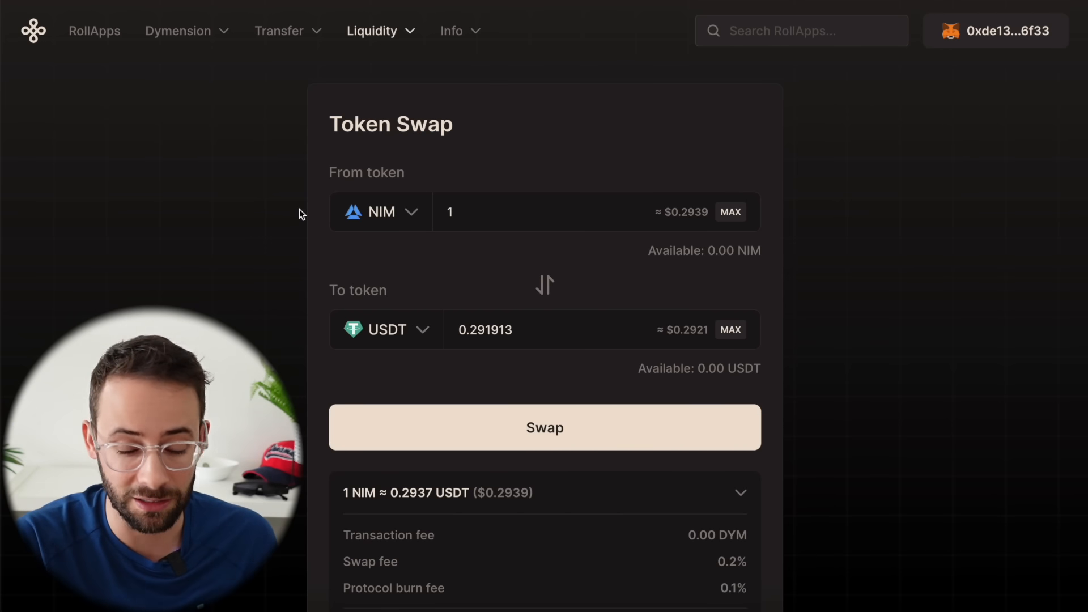
click(280, 31)
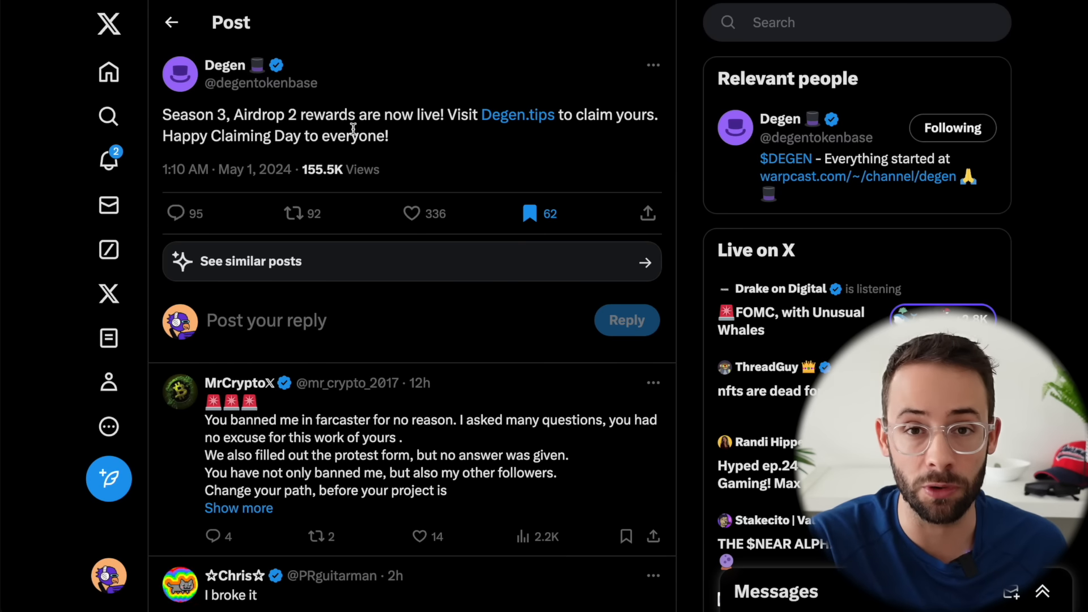
Step: Go from the Degen post to Degen.tips and its Airdrops > Airdrop 2 rewards page
click(516, 115)
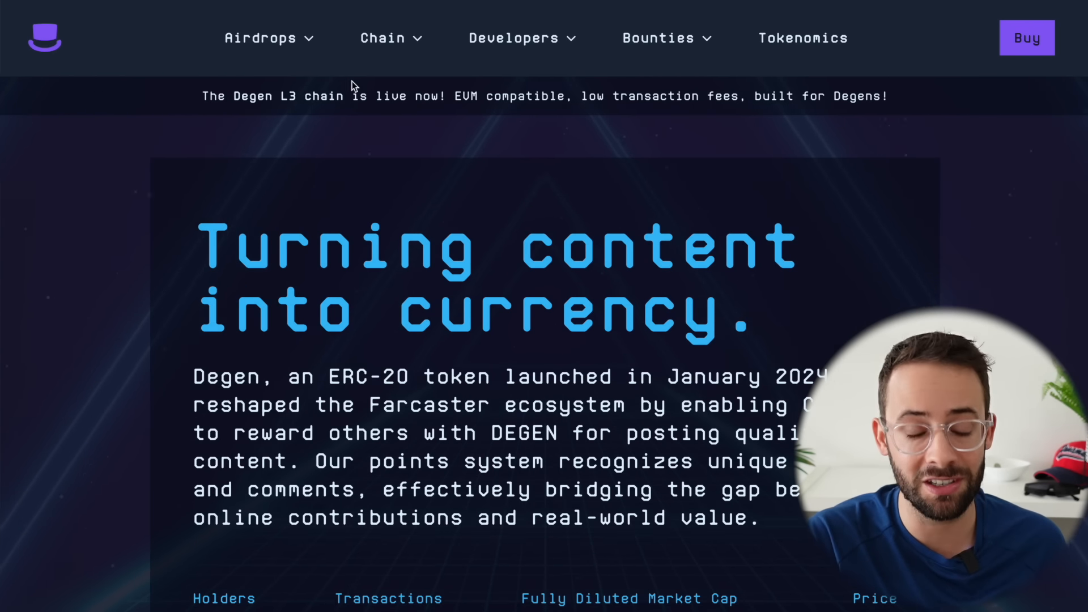
click(260, 38)
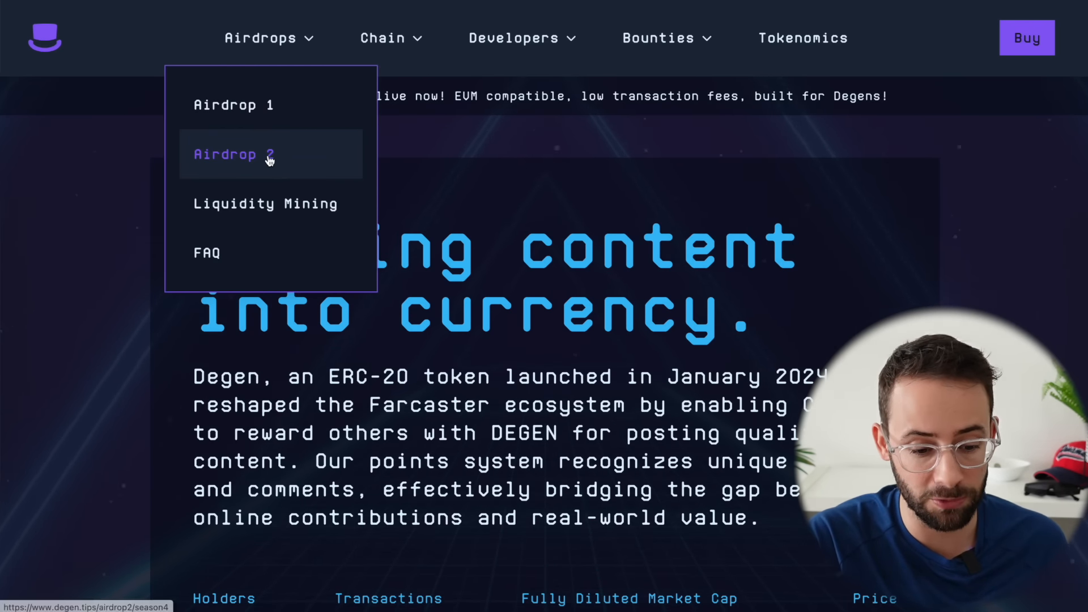
click(234, 154)
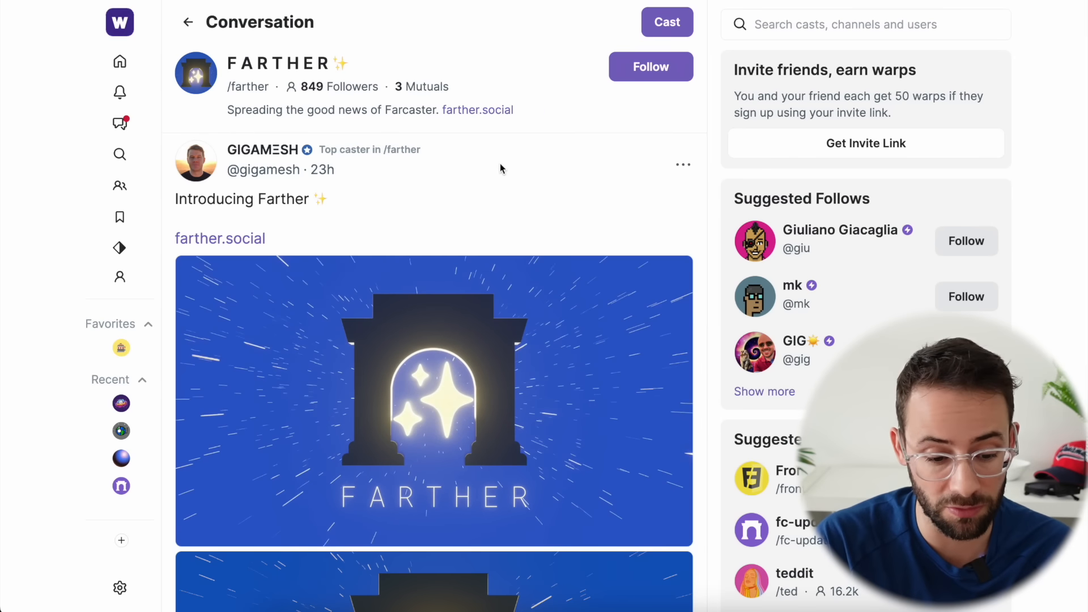
Step: Visit farther.social from the cast and highlight the 25% power-user airdrop reservation
scroll(down, 3)
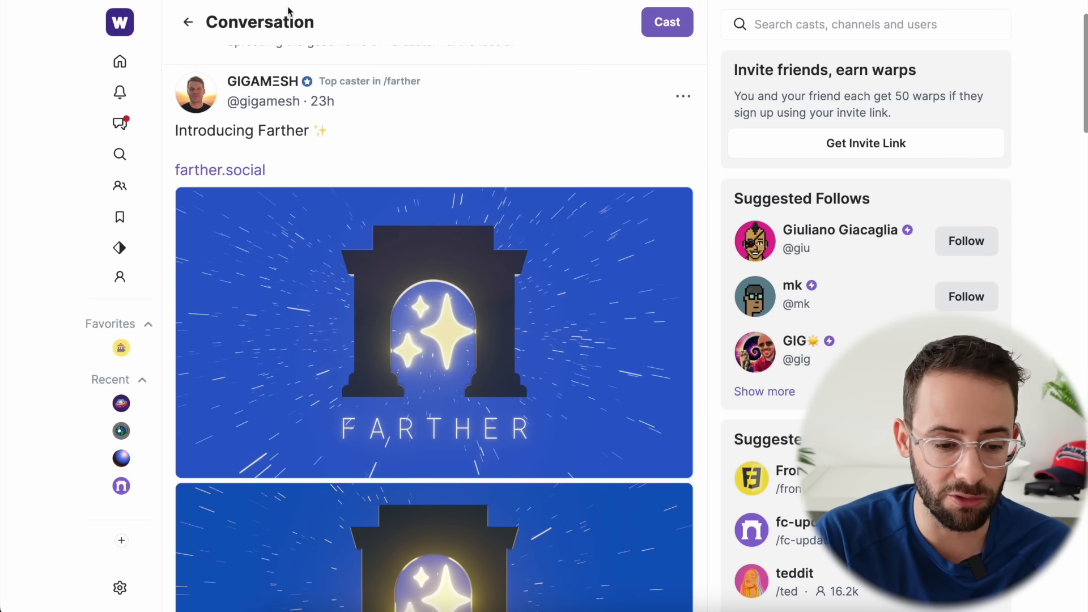
click(219, 169)
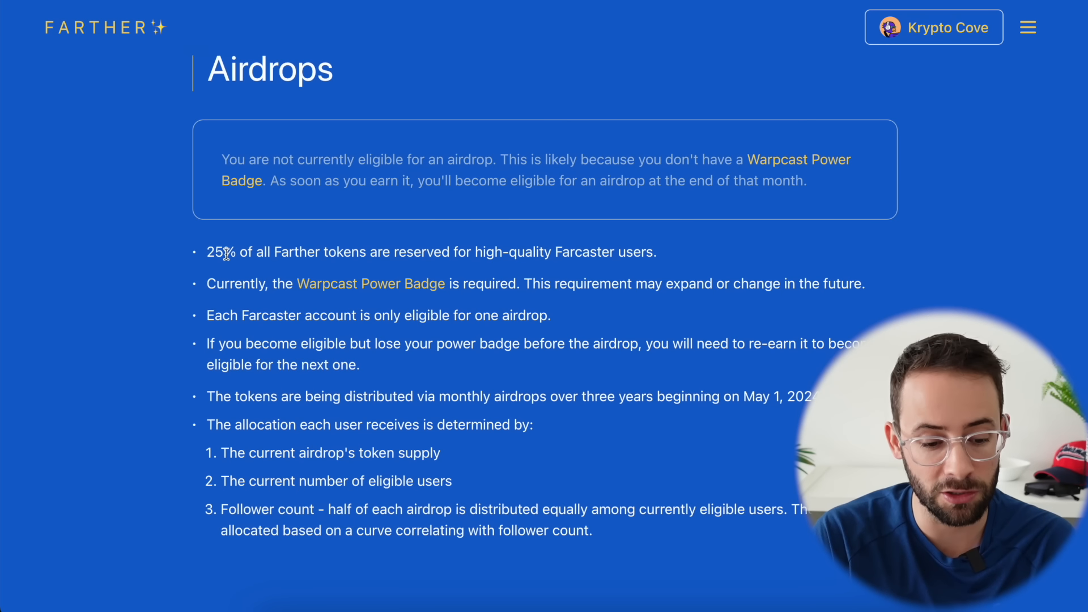
drag(208, 252, 388, 252)
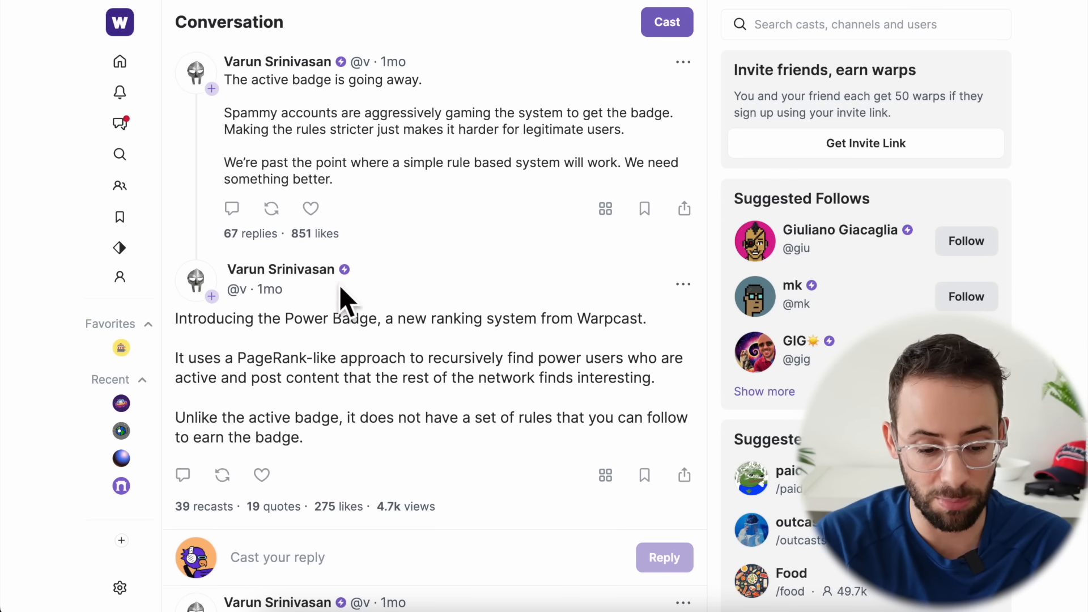
mouse_move(350, 277)
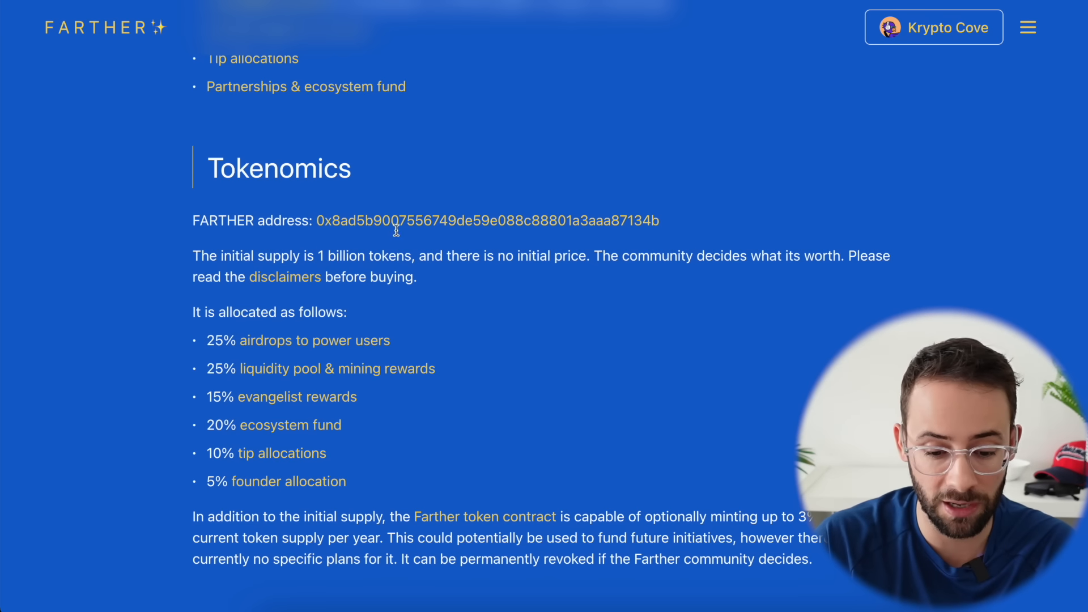
mouse_move(486, 221)
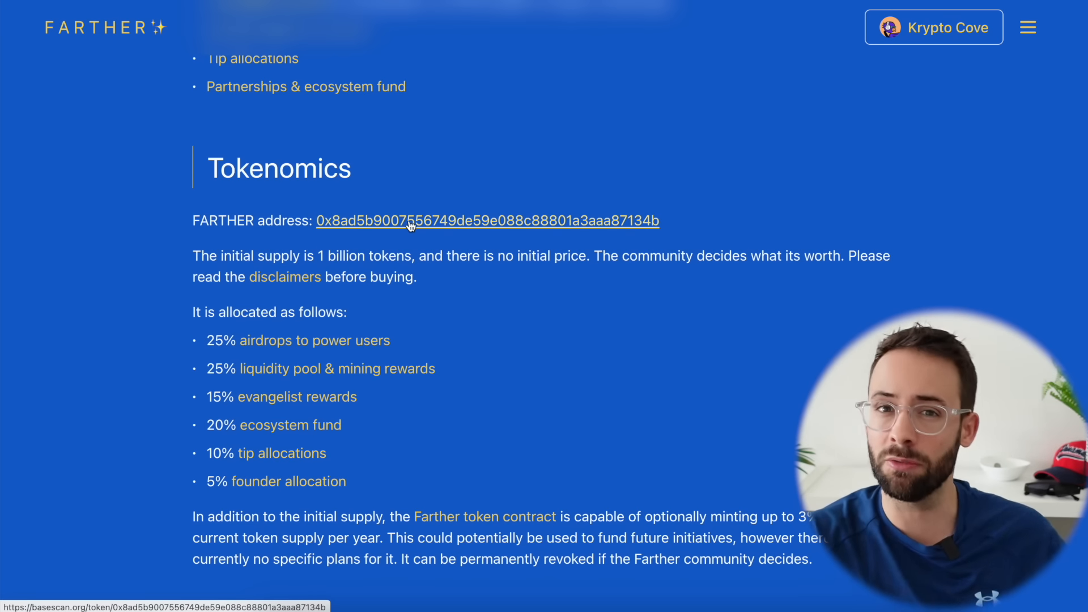
mouse_move(527, 293)
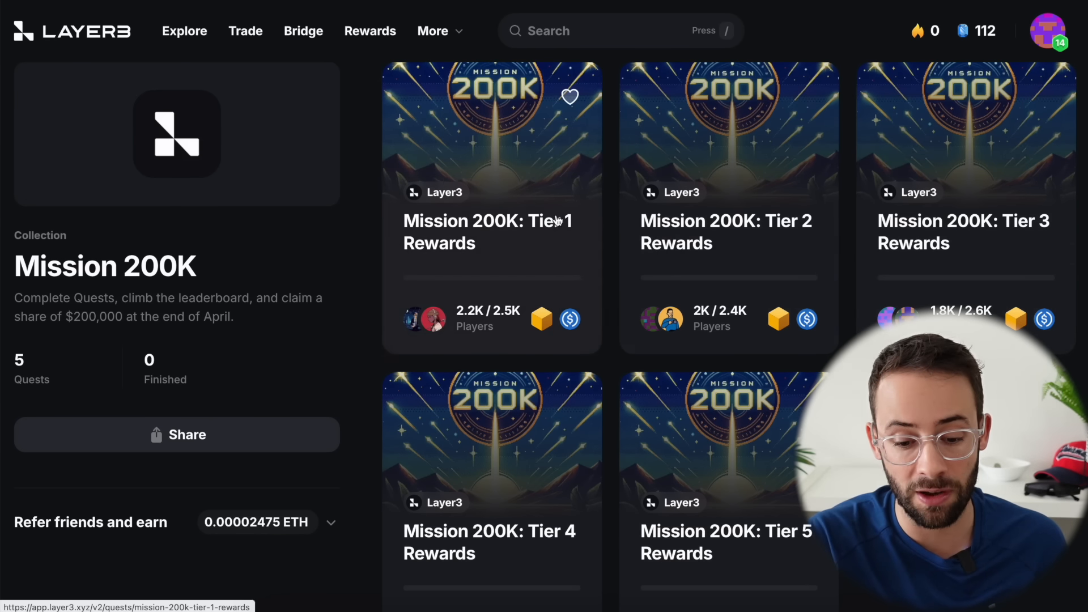
Step: Scroll Layer3's Mission 200K collection through the Tier 1–5 reward quests
scroll(down, 3)
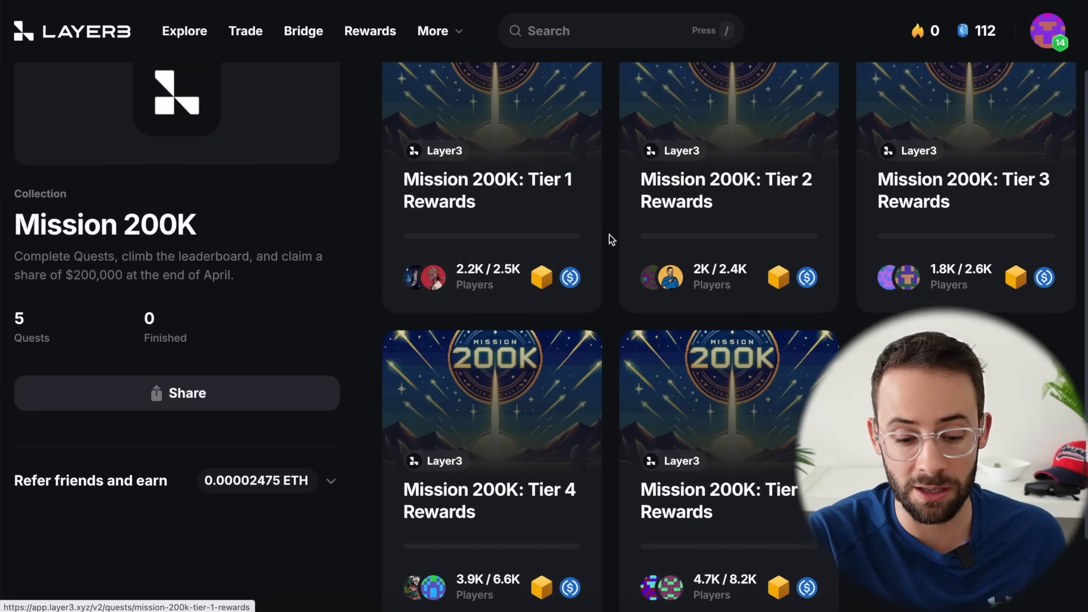
scroll(down, 3)
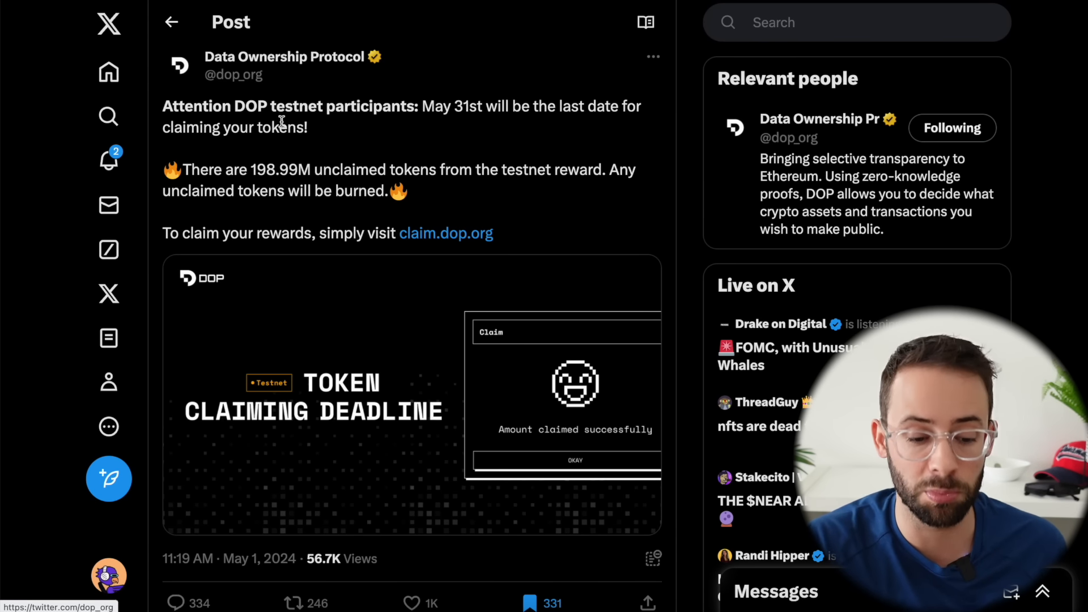
mouse_move(428, 123)
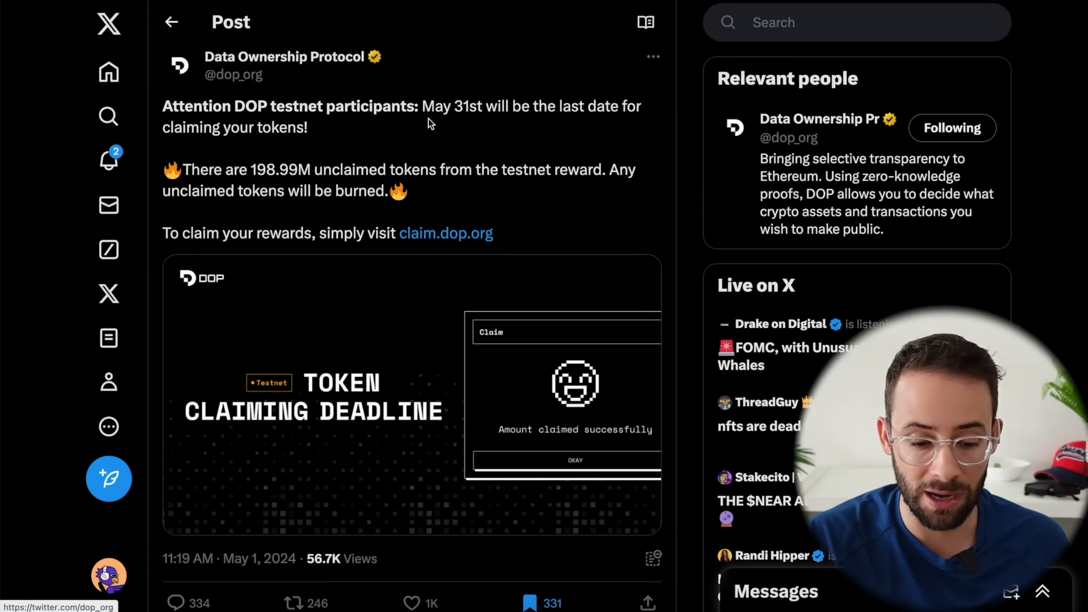
mouse_move(466, 131)
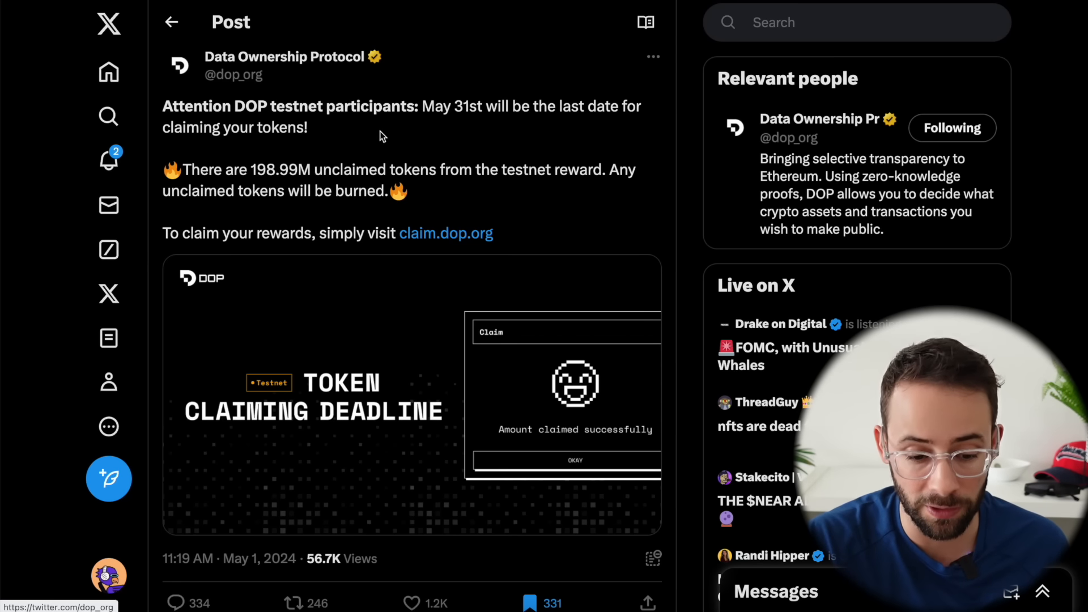
mouse_move(507, 234)
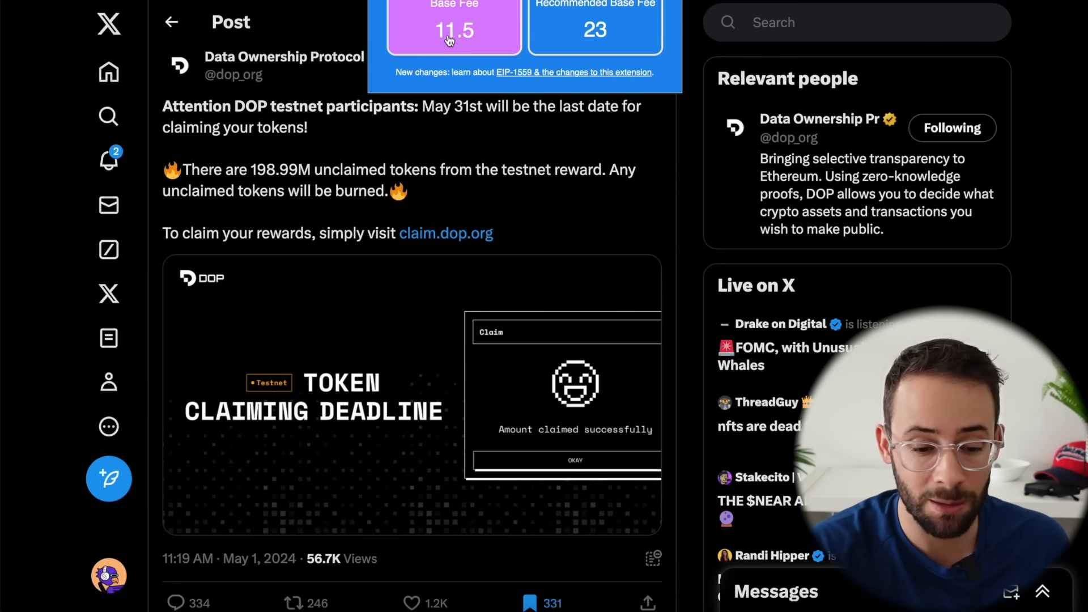
mouse_move(539, 221)
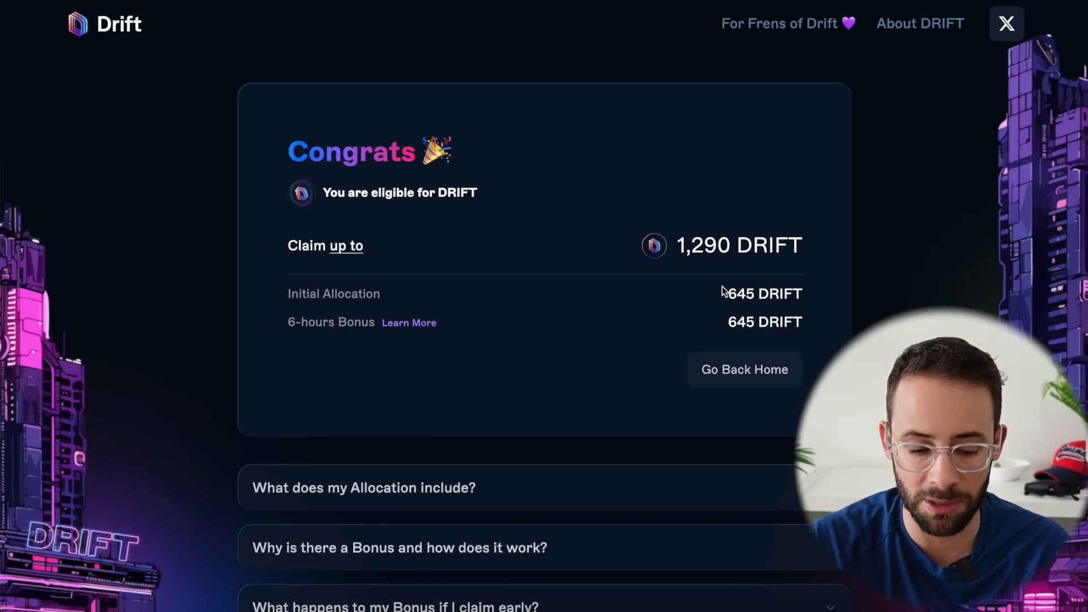
mouse_move(711, 299)
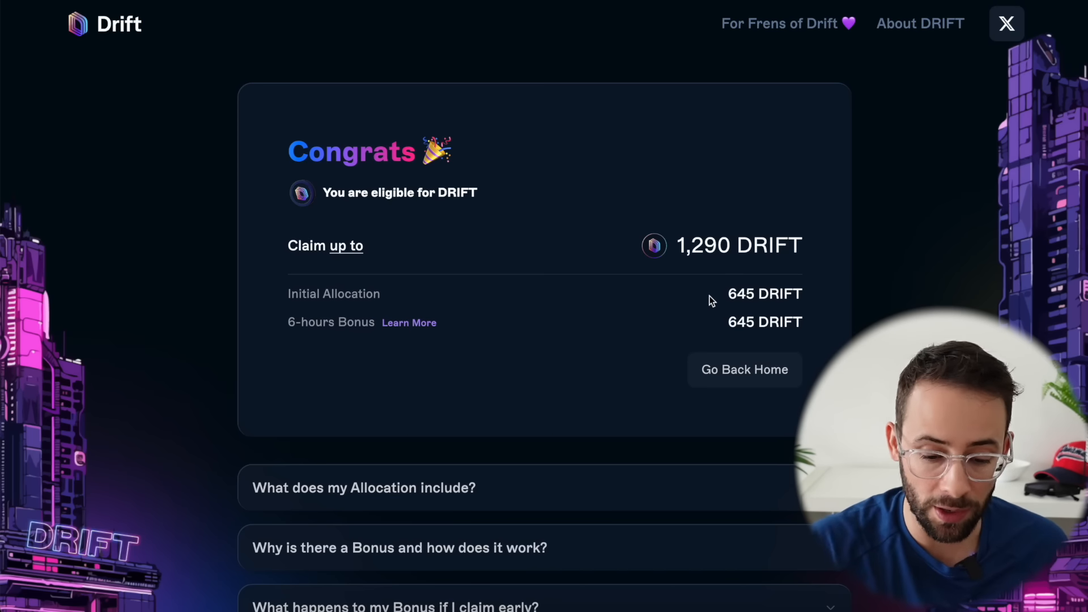
mouse_move(356, 327)
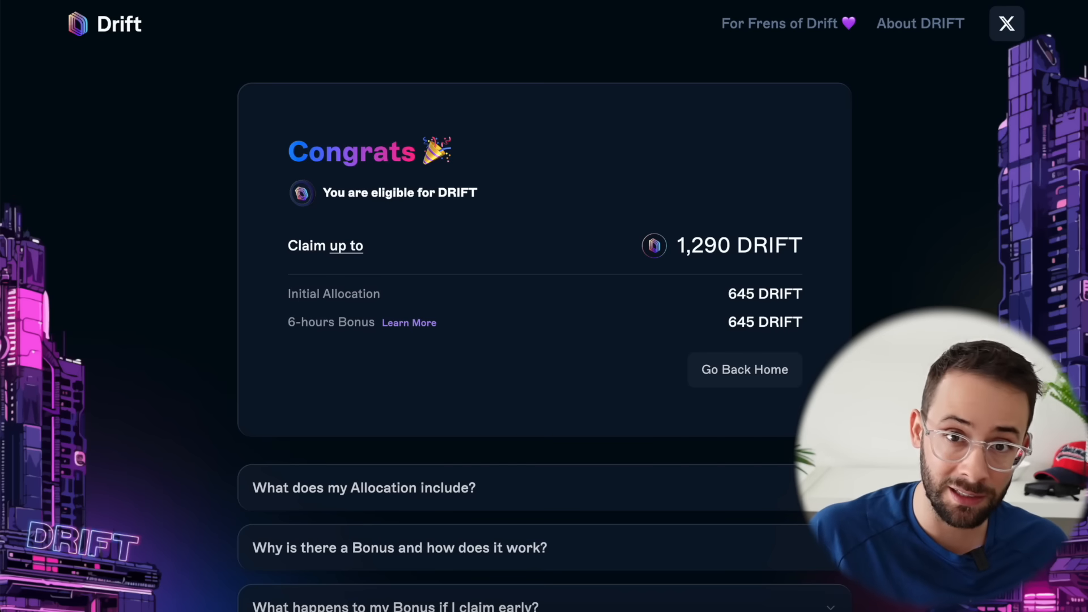
mouse_move(580, 380)
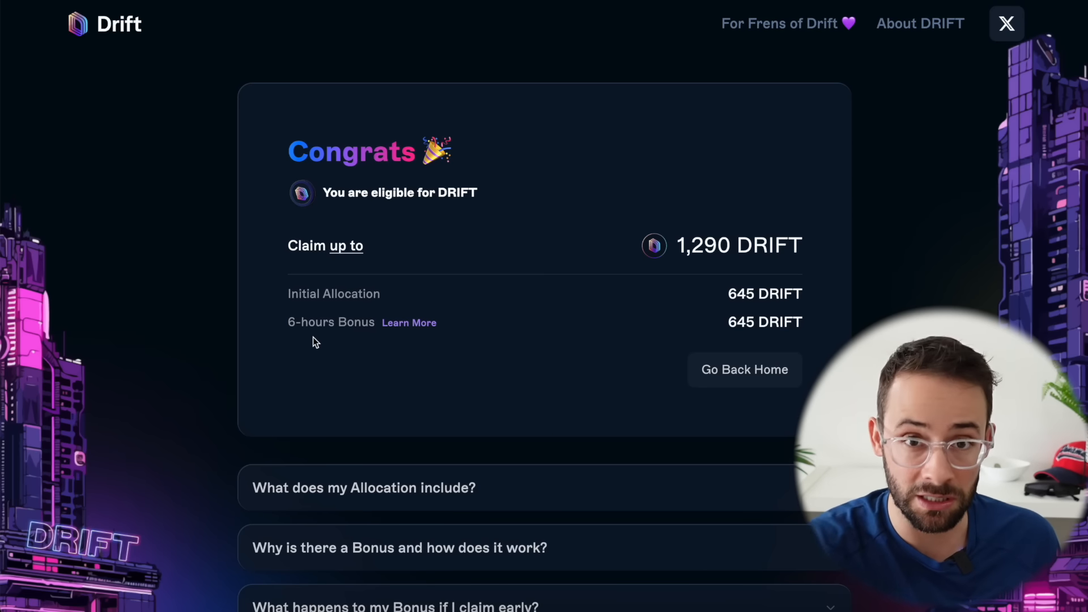
mouse_move(692, 212)
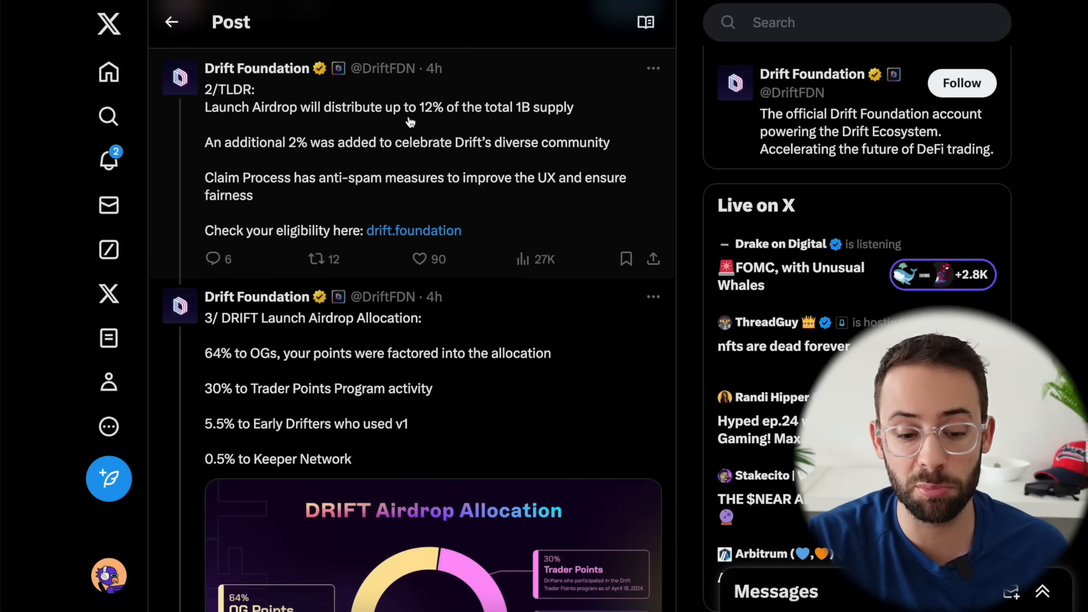
mouse_move(500, 128)
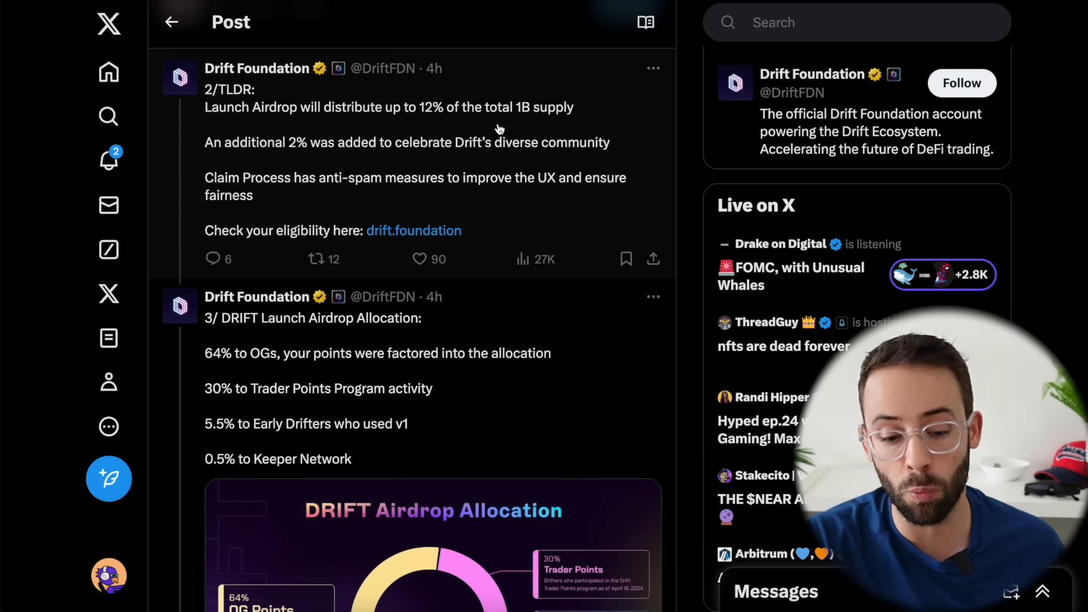
mouse_move(497, 114)
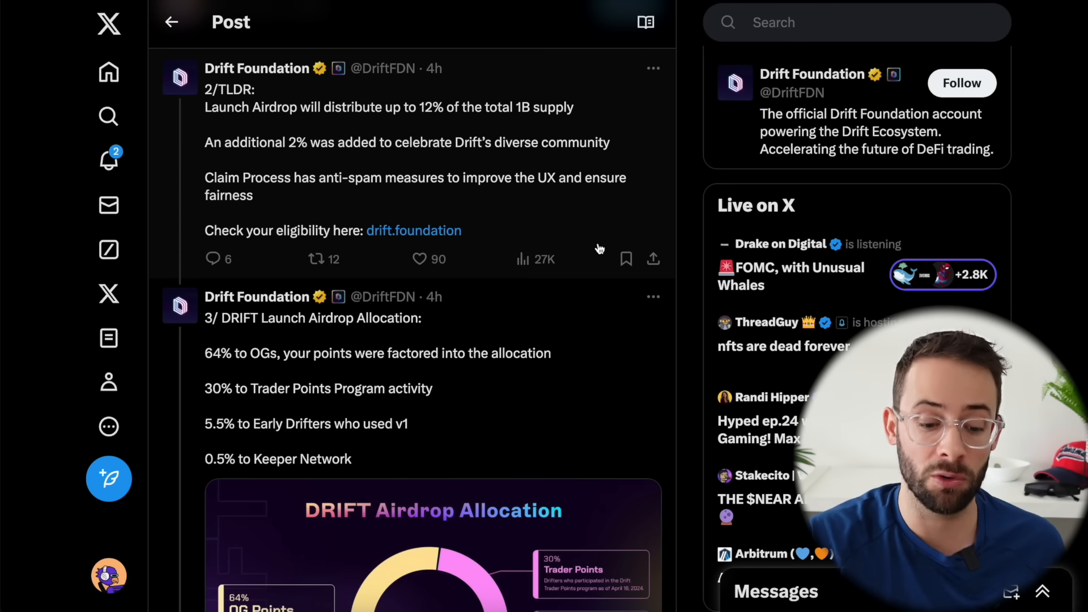
Step: Scroll the Drift thread to the DRIFT allocation chart: 53% Community, 22% Strategic, 25% Protocol
scroll(down, 3)
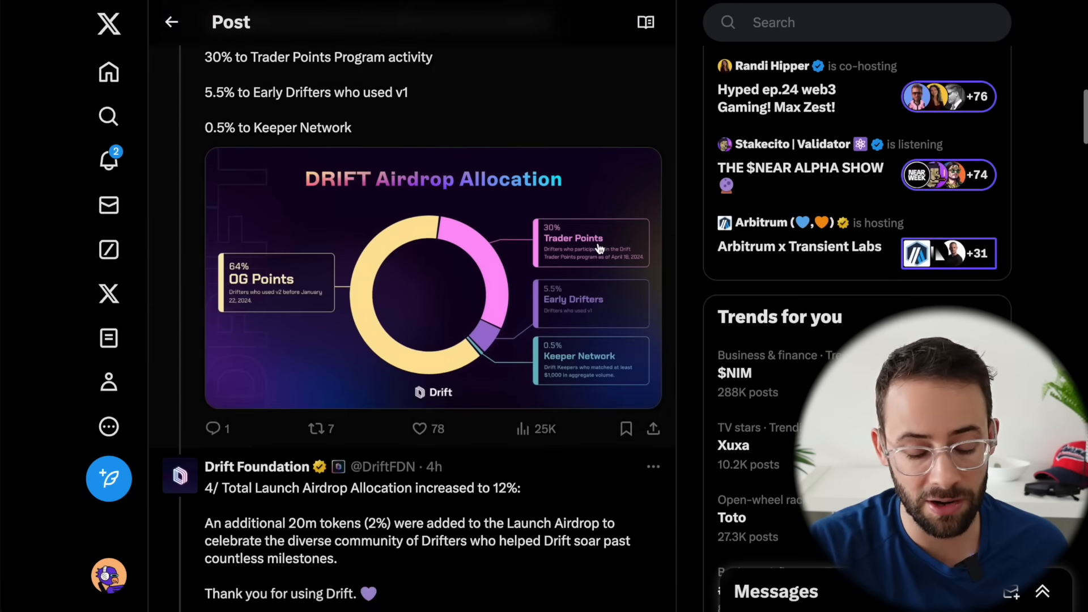
scroll(down, 3)
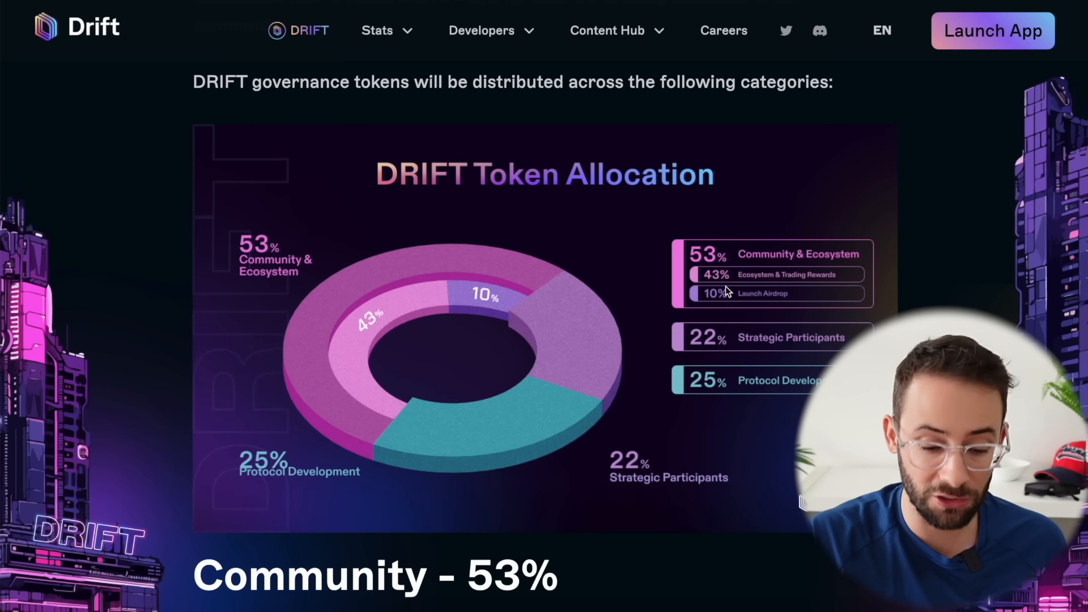
mouse_move(763, 253)
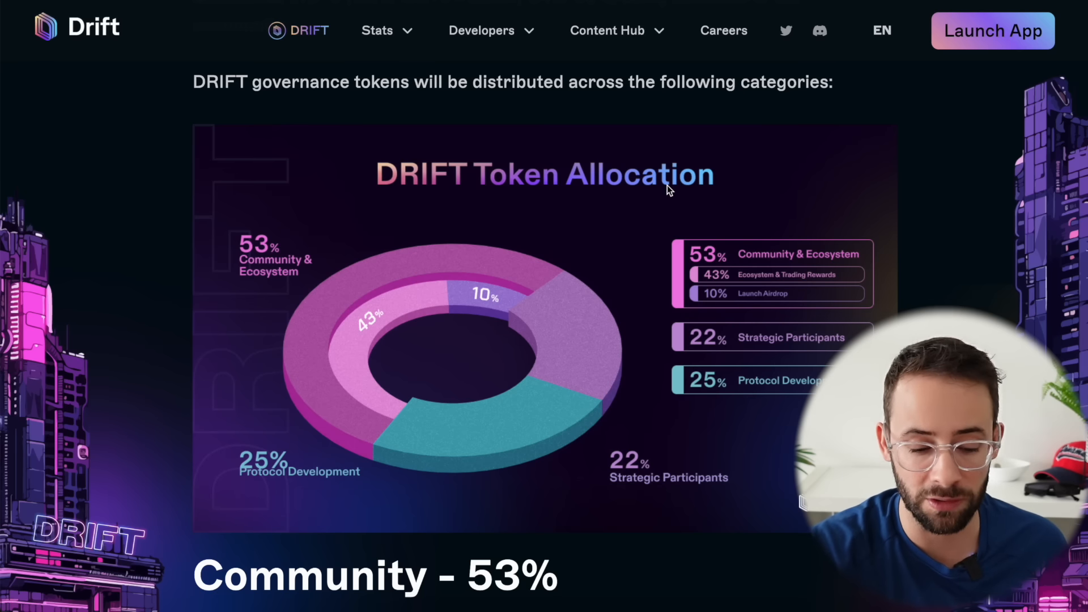
mouse_move(352, 151)
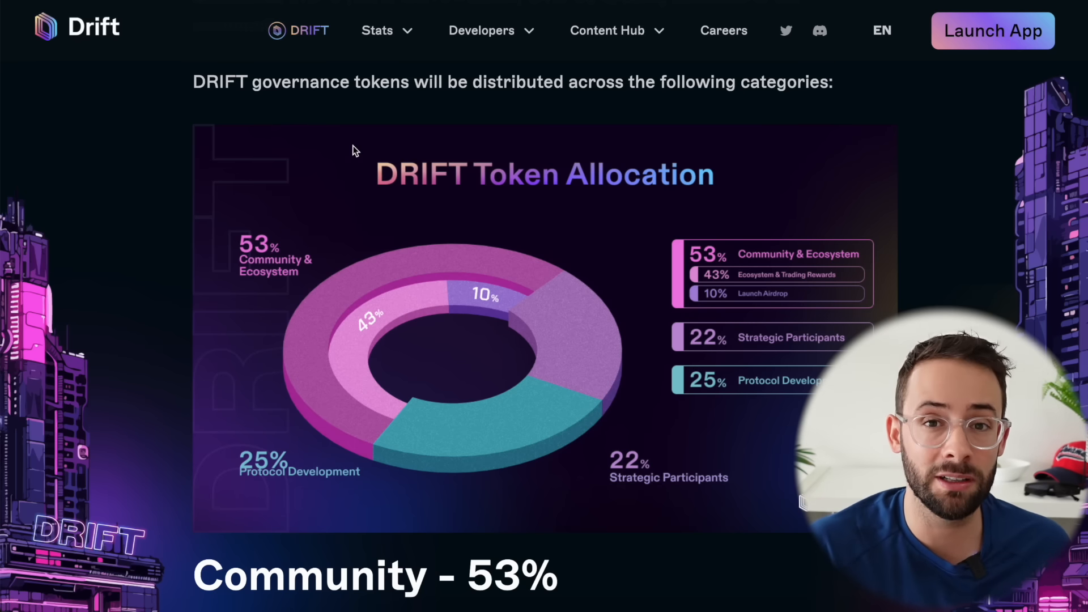
mouse_move(167, 76)
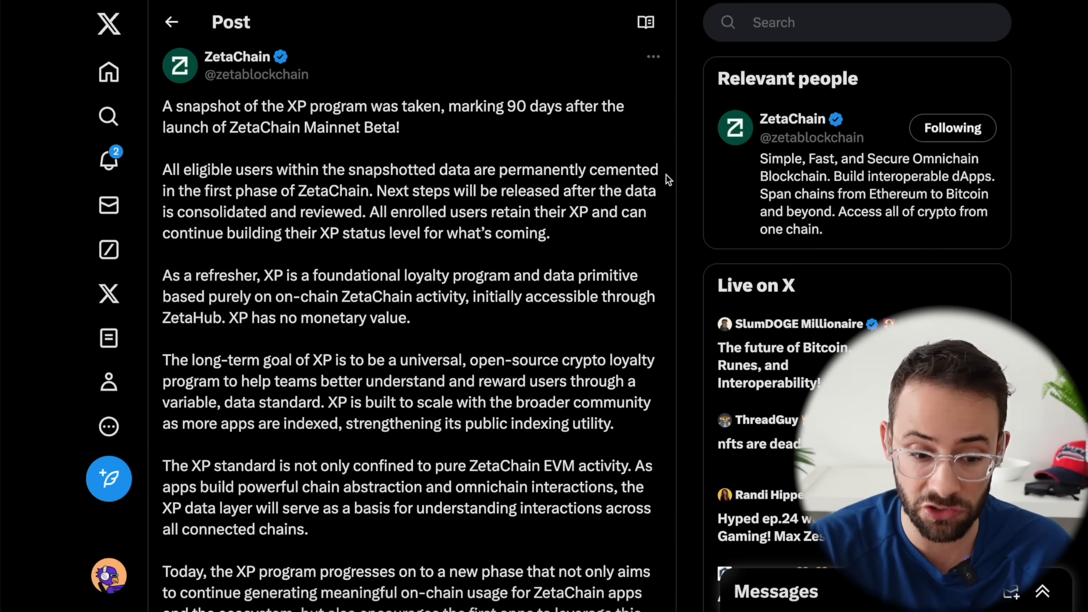
mouse_move(687, 194)
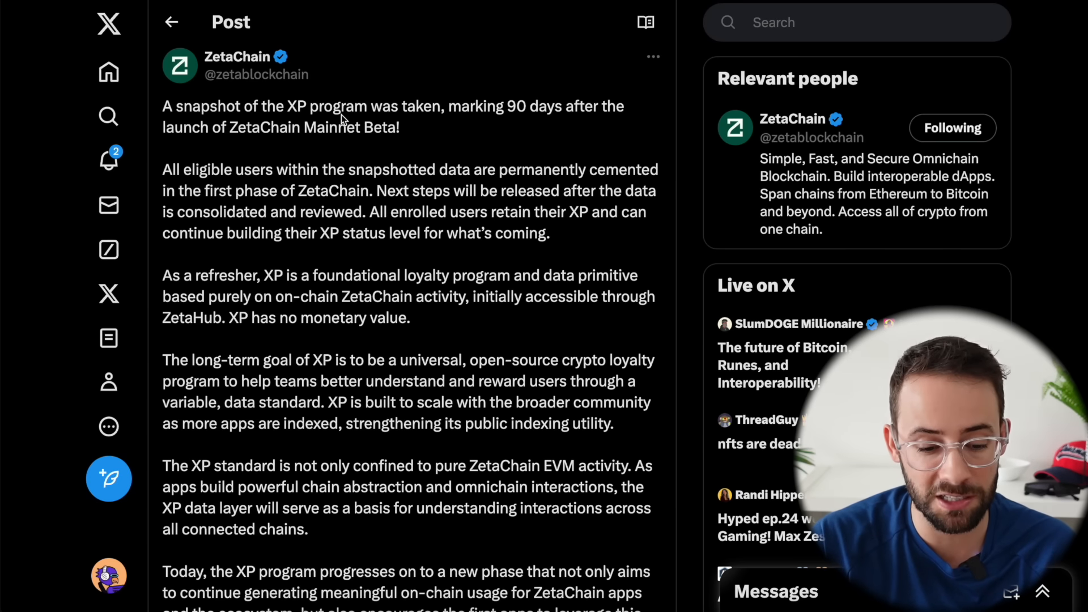
Step: Highlight and read ZetaChain's XP snapshot post taken 90 days after Mainnet Beta
drag(287, 107, 447, 106)
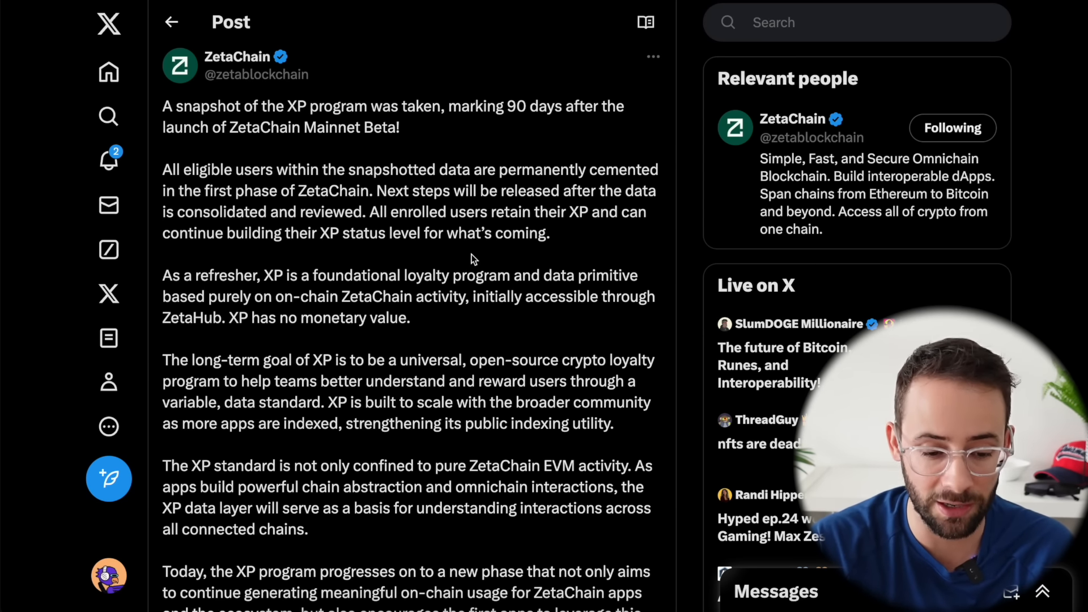
scroll(down, 3)
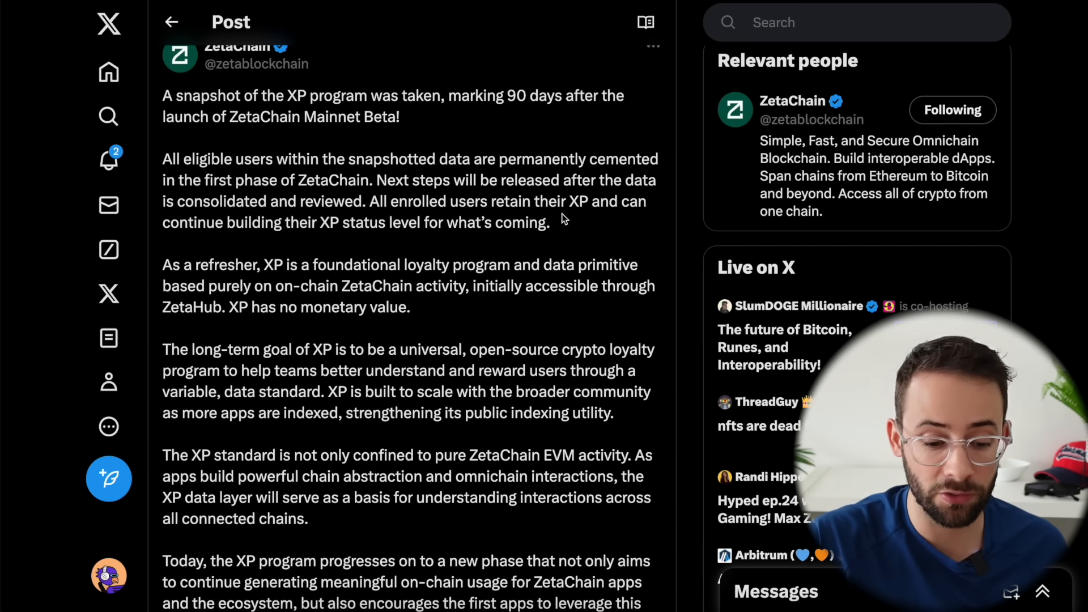
scroll(down, 3)
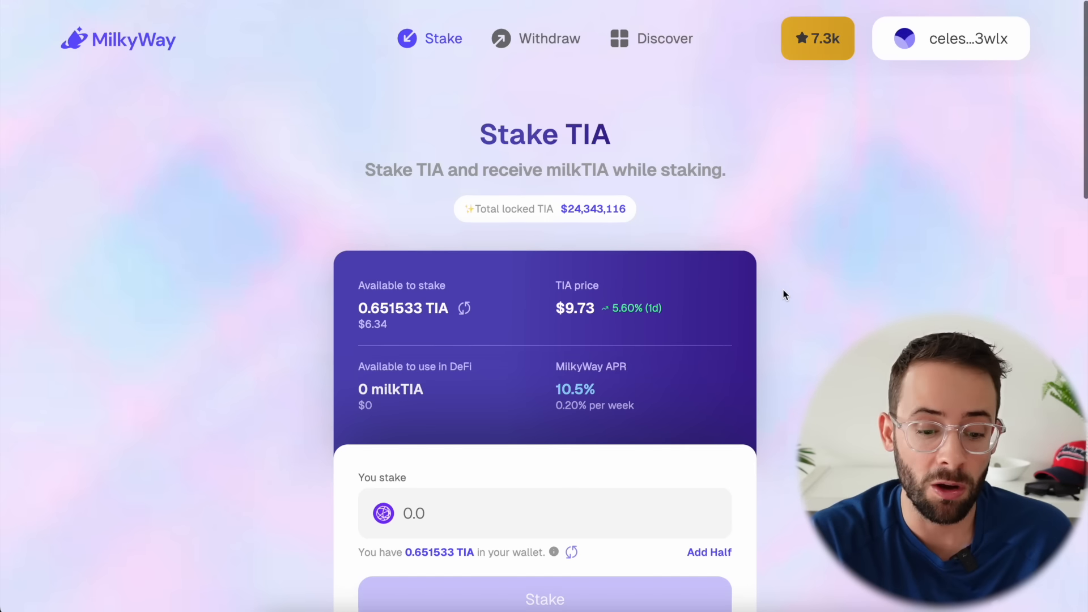
Step: Review MilkyWay's Stake TIA panel showing 0.651533 TIA available at 10.5% APR
scroll(down, 3)
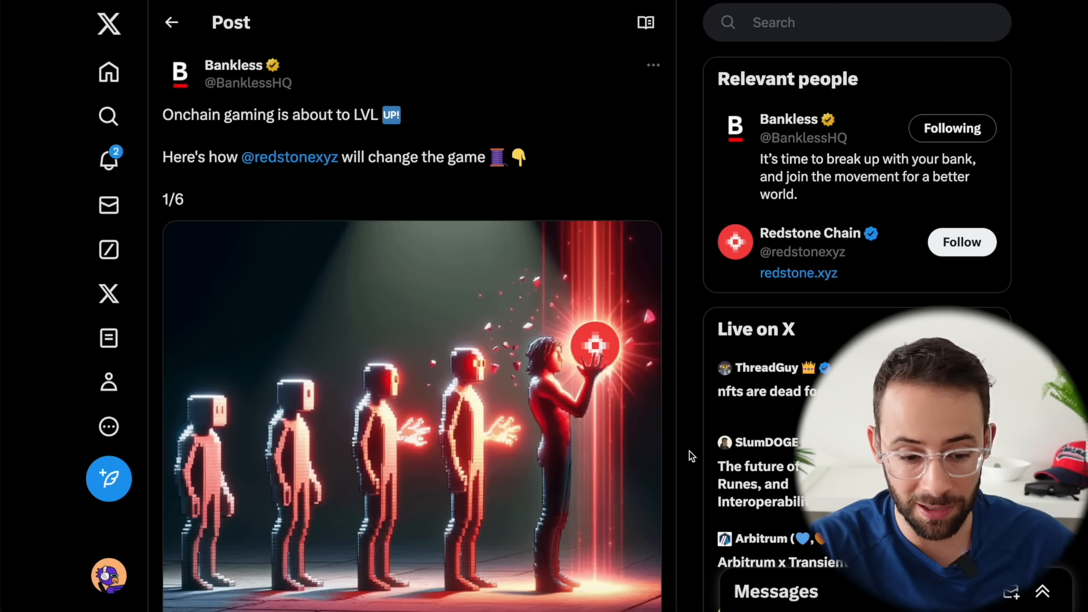
Step: Follow Redstone Chain from the Bankless post and open its 'Mainnet is officially live' post
scroll(down, 3)
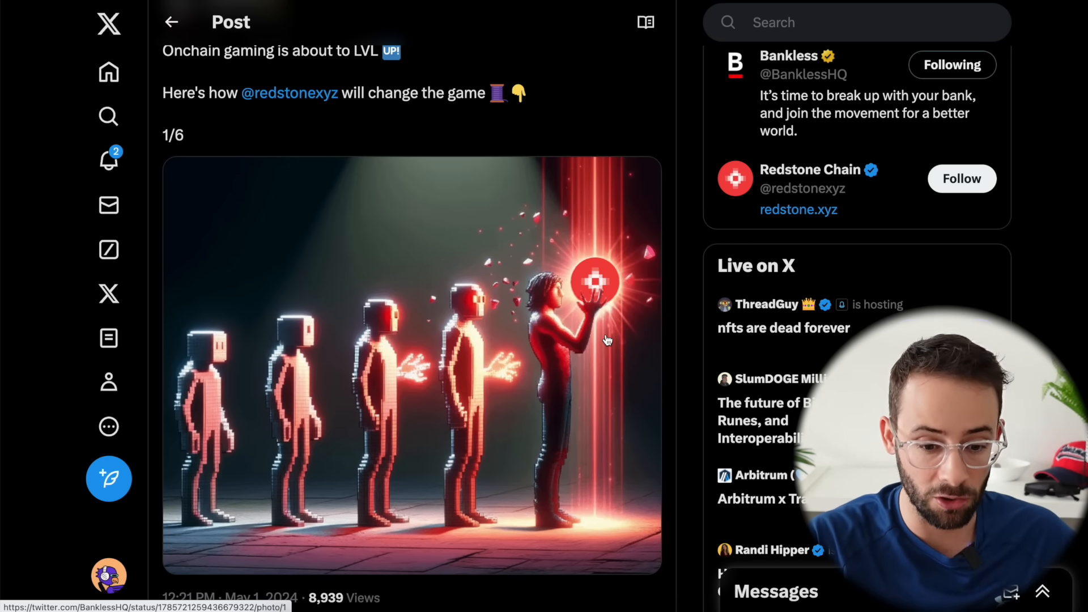
mouse_move(568, 241)
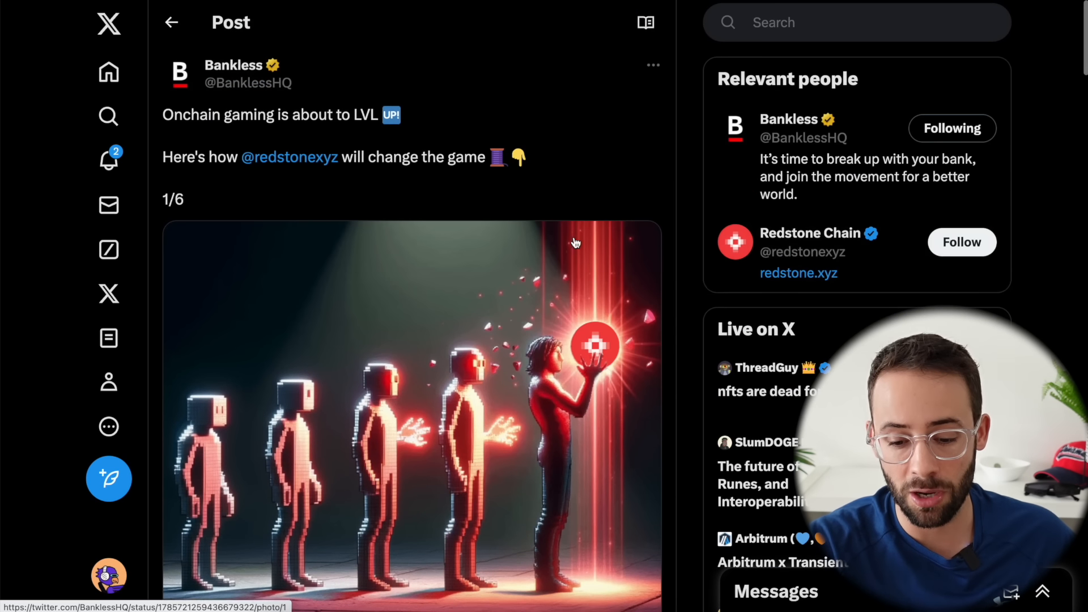
click(961, 241)
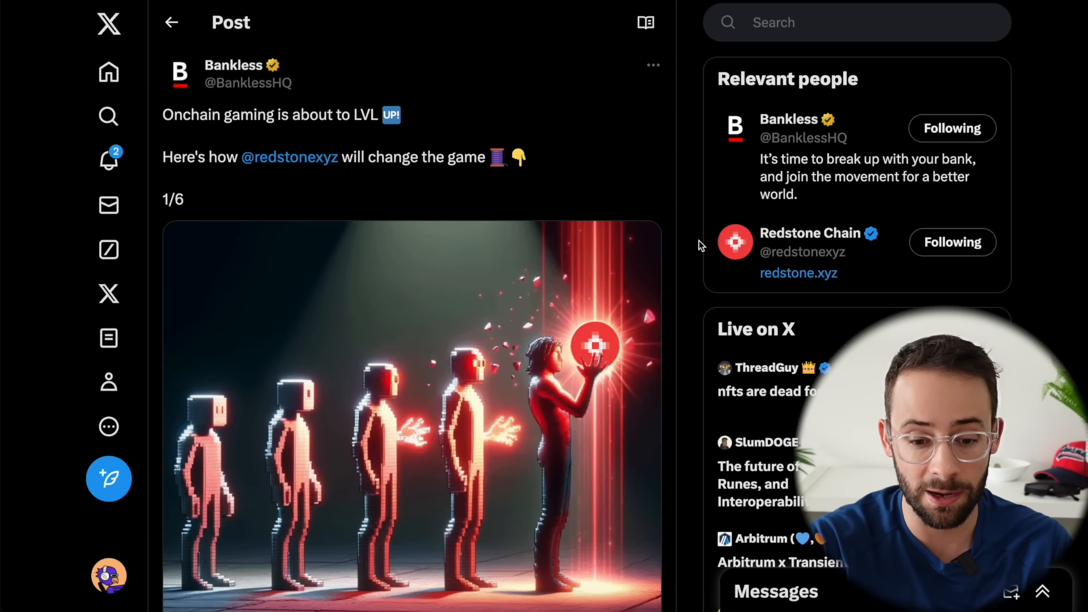
click(289, 157)
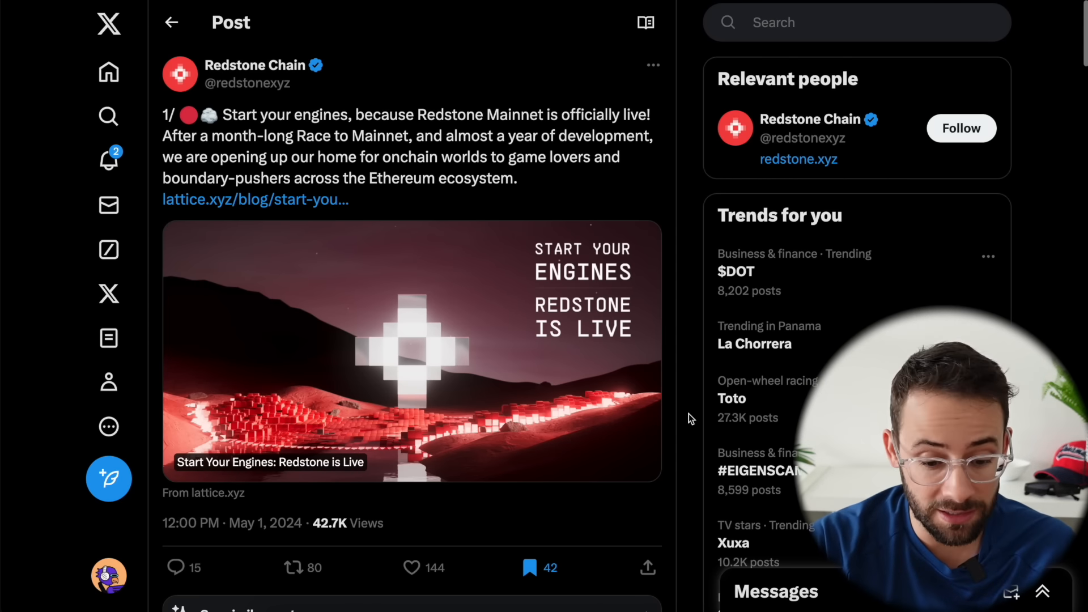
Step: Read Redstone's mainnet launch thread down to the bridging post, then Bankless's games list
scroll(down, 3)
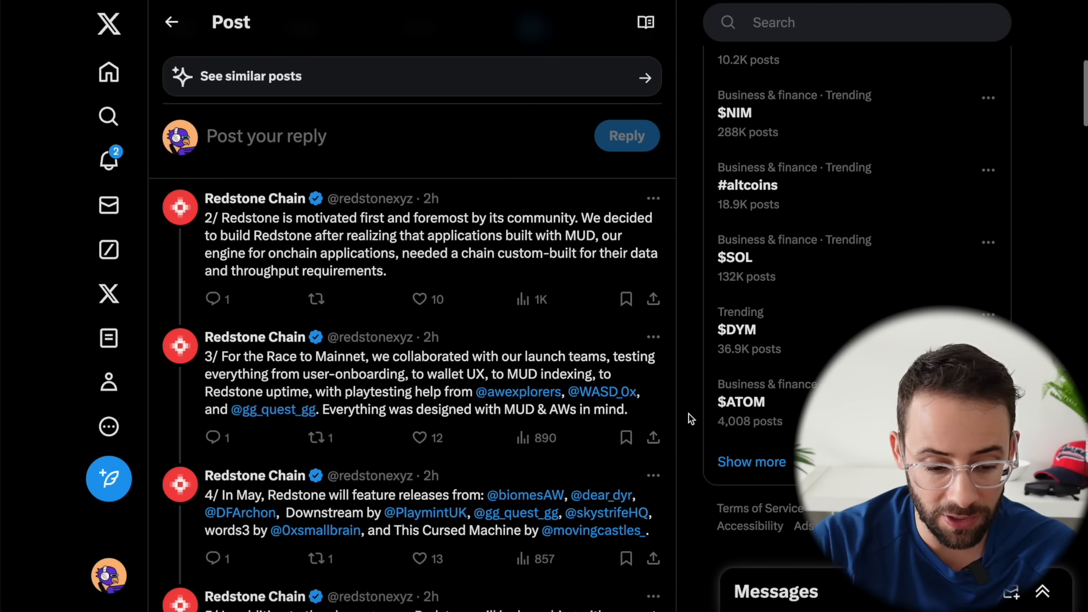
scroll(down, 3)
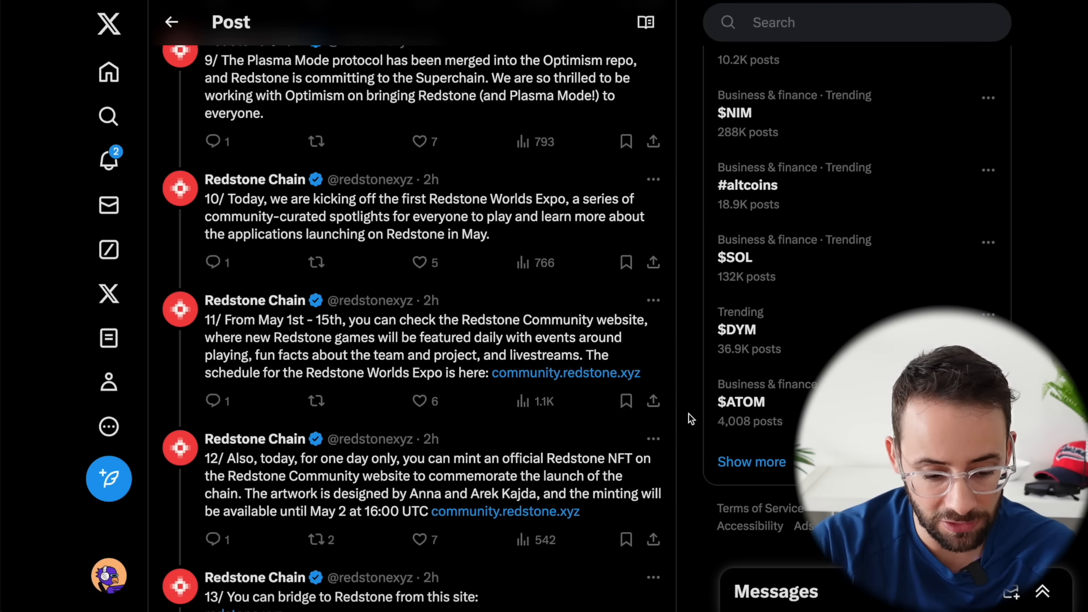
scroll(down, 3)
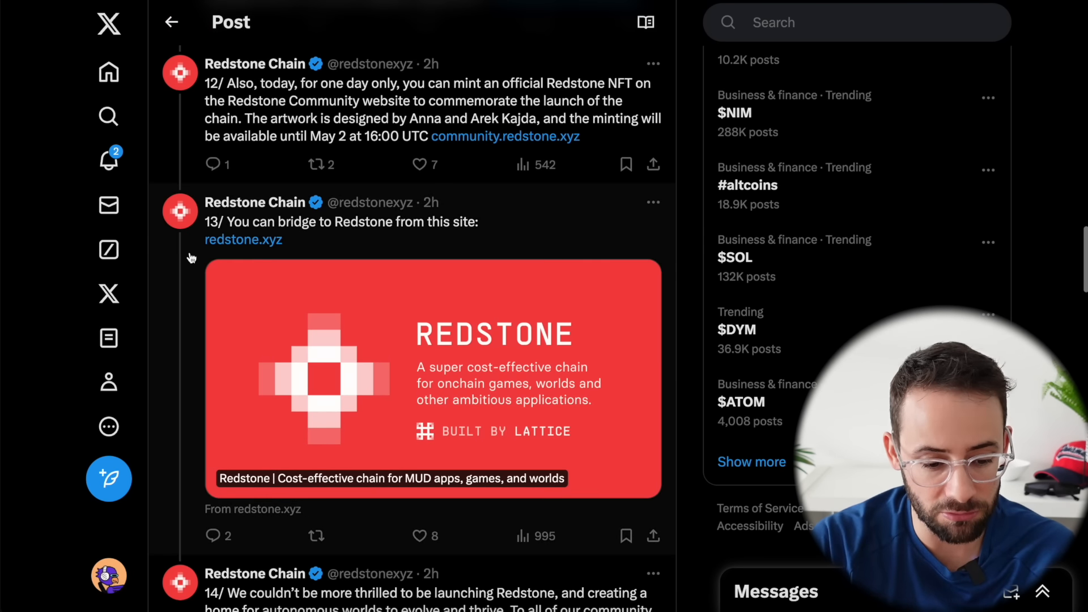
click(431, 378)
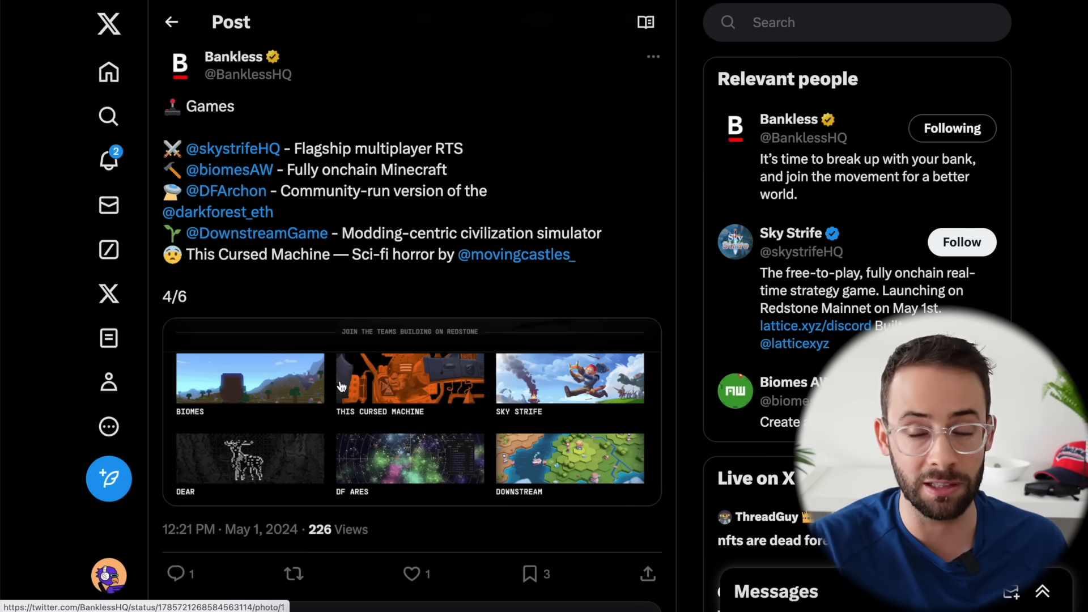
Step: Read through Bankless's 4/6 post listing Redstone games like Sky Strife, Biomes and This Cursed Machine
scroll(down, 3)
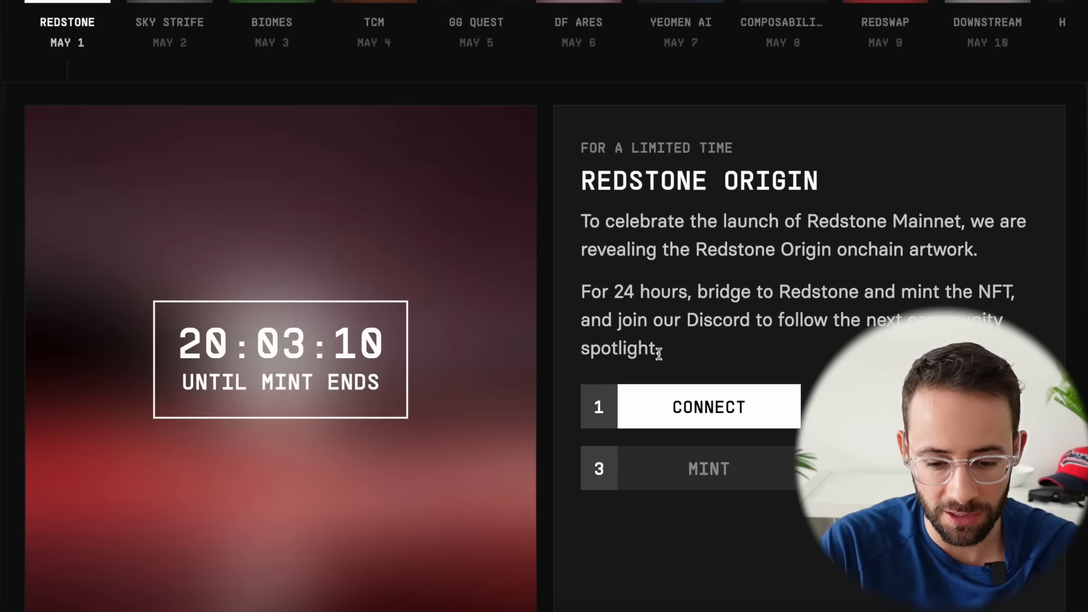
Step: Highlight the '24 hours, bridge' window in the Redstone Origin spotlight text
scroll(down, 3)
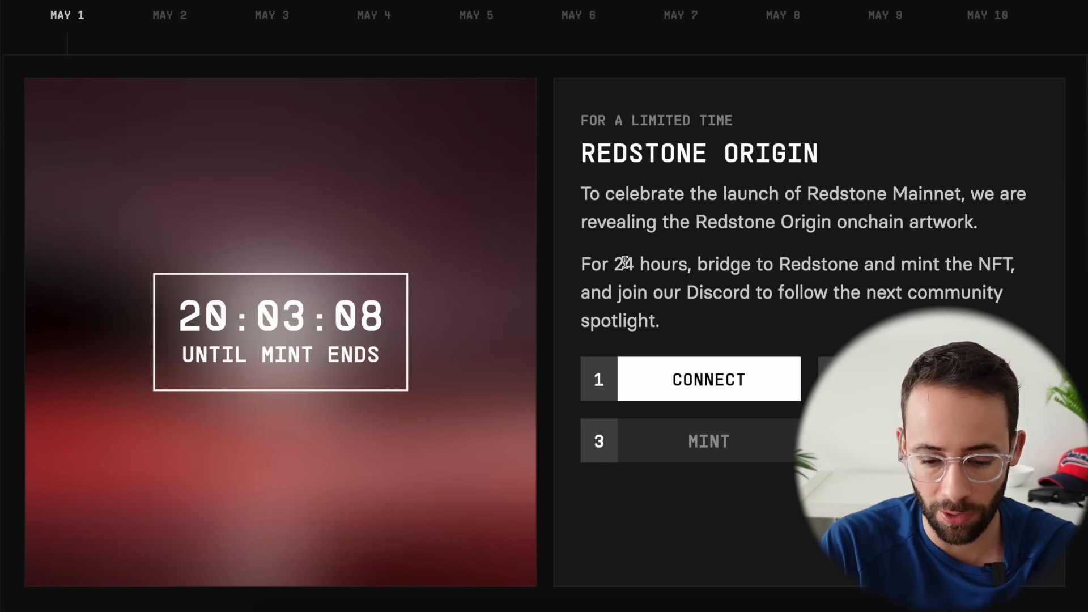
drag(613, 264, 721, 264)
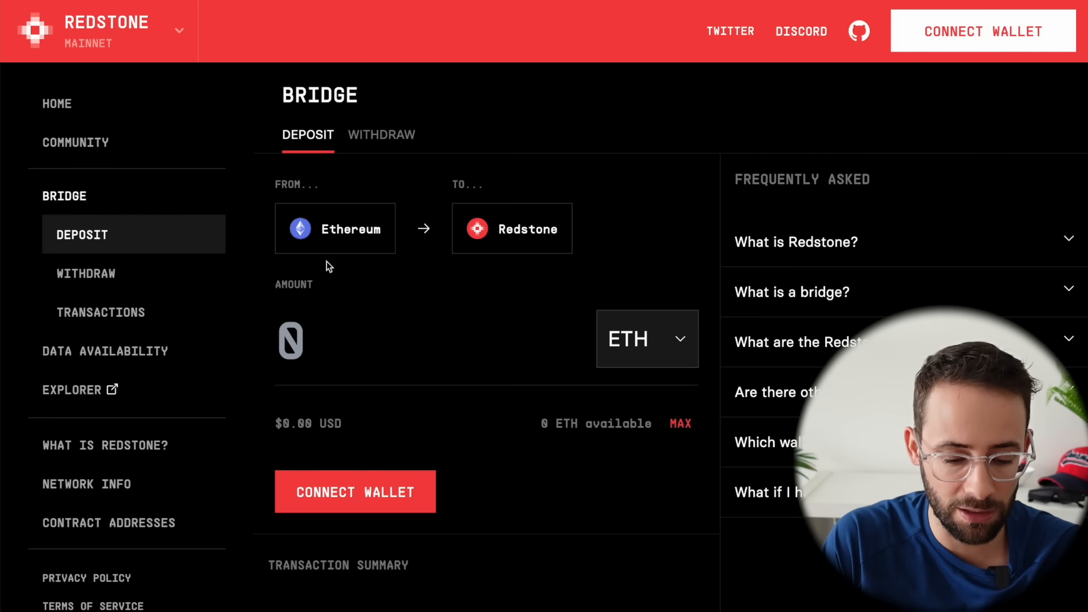
mouse_move(560, 226)
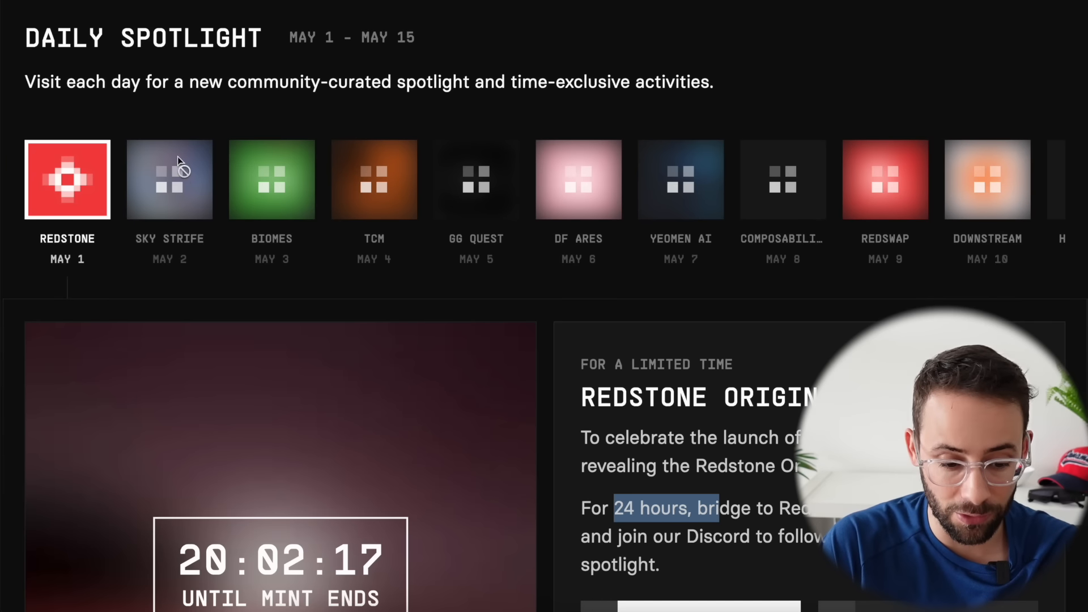
mouse_move(677, 230)
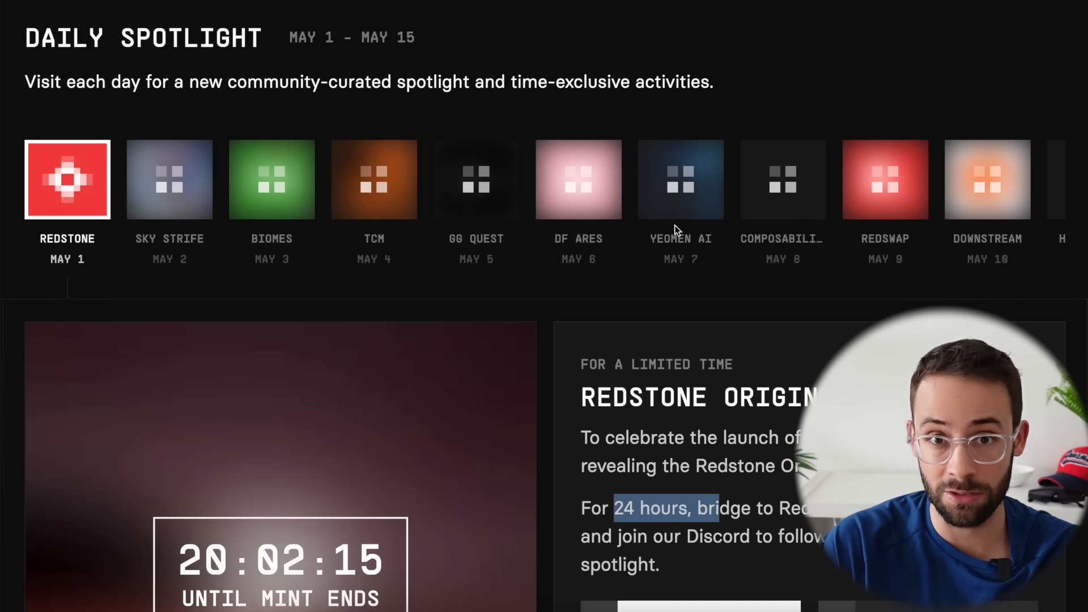
Step: Scroll the Redstone Origin mint page to see its countdown and connect/mint steps
scroll(down, 3)
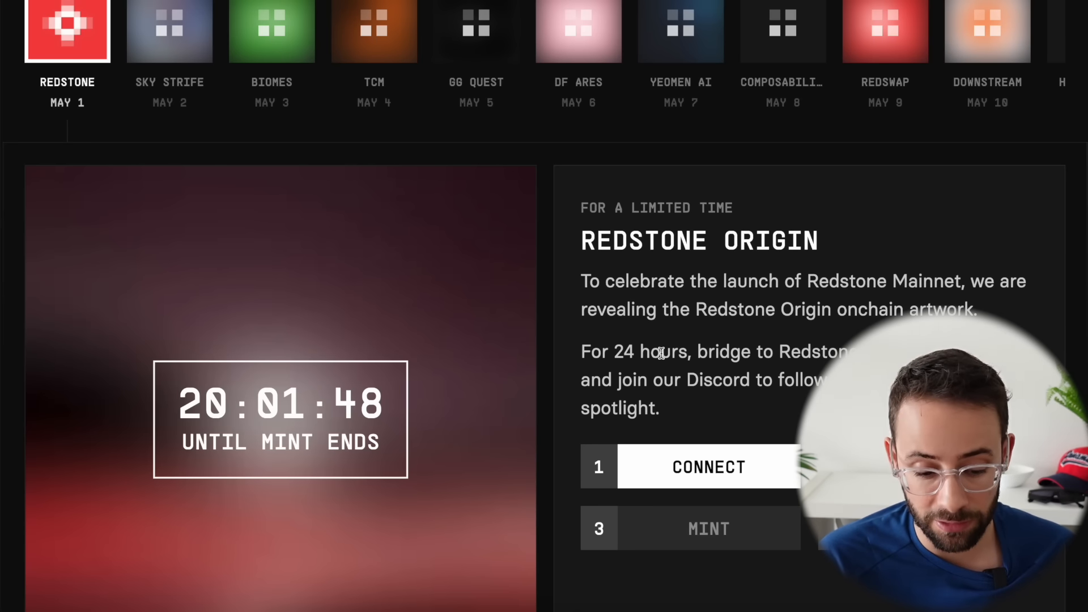
mouse_move(840, 257)
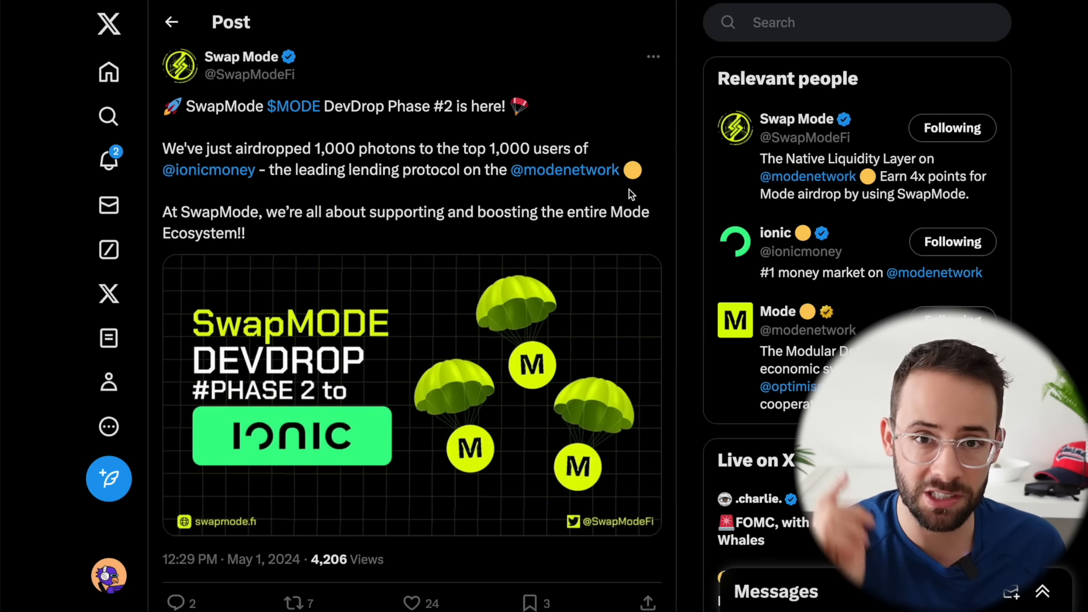
mouse_move(652, 226)
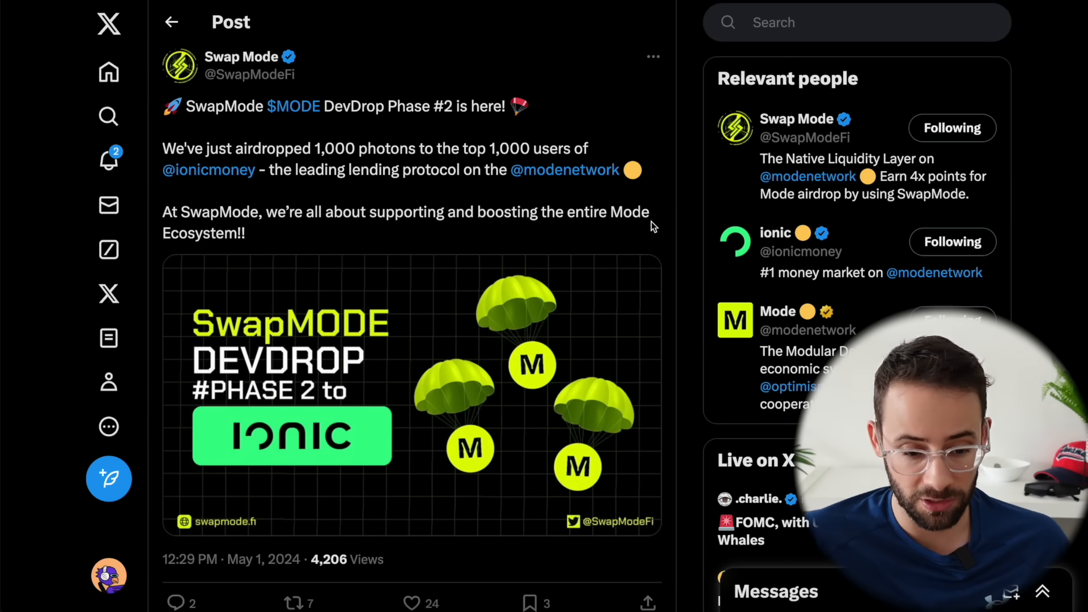
mouse_move(242, 56)
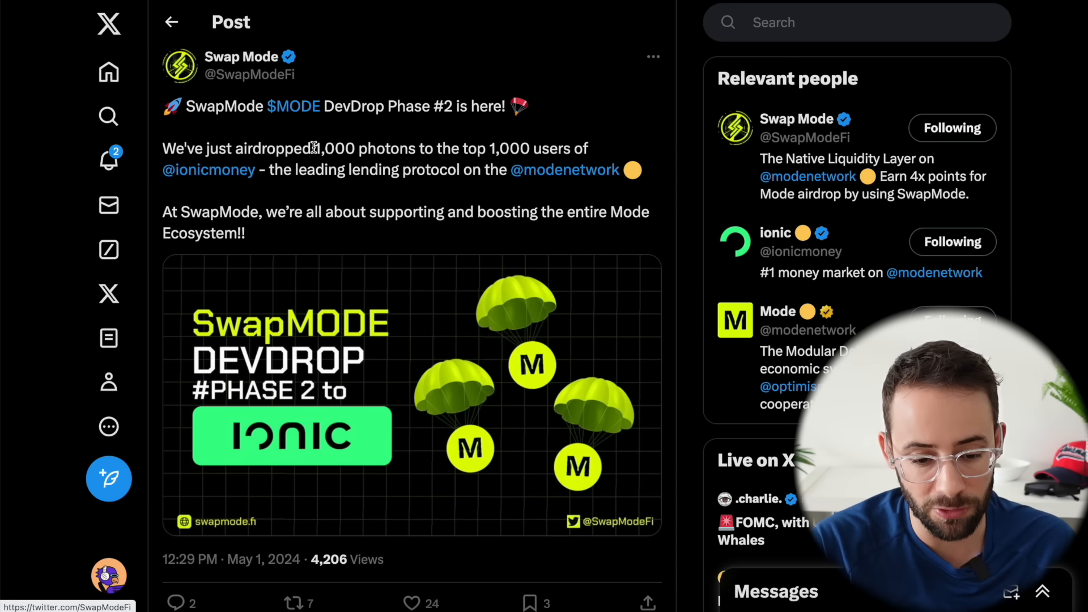
mouse_move(489, 148)
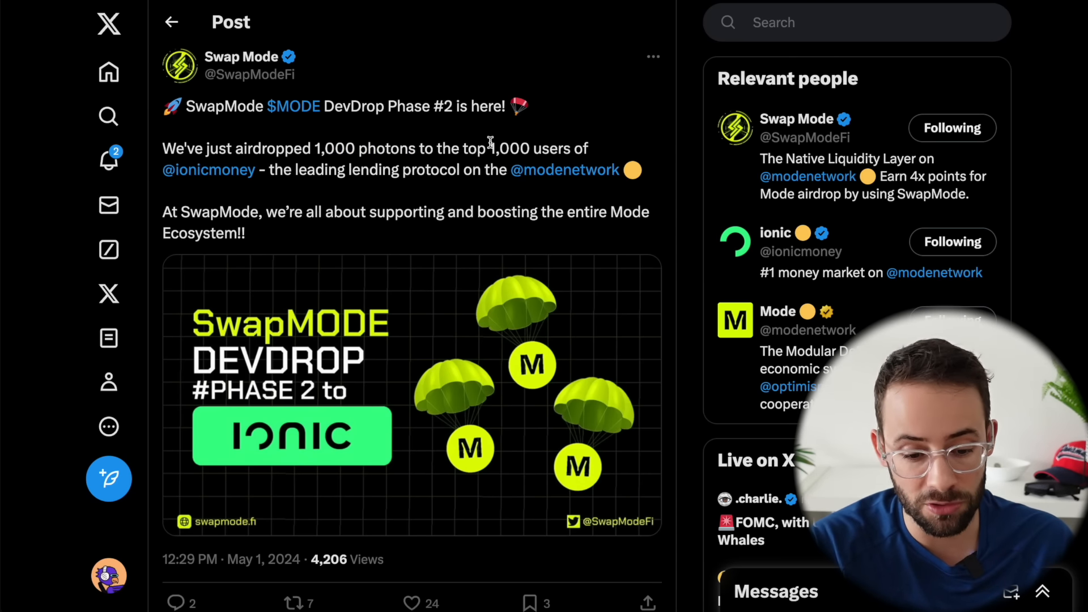
Step: Highlight the '1,000' users figure in Swap Mode's DevDrop Phase #2 post
double_click(509, 149)
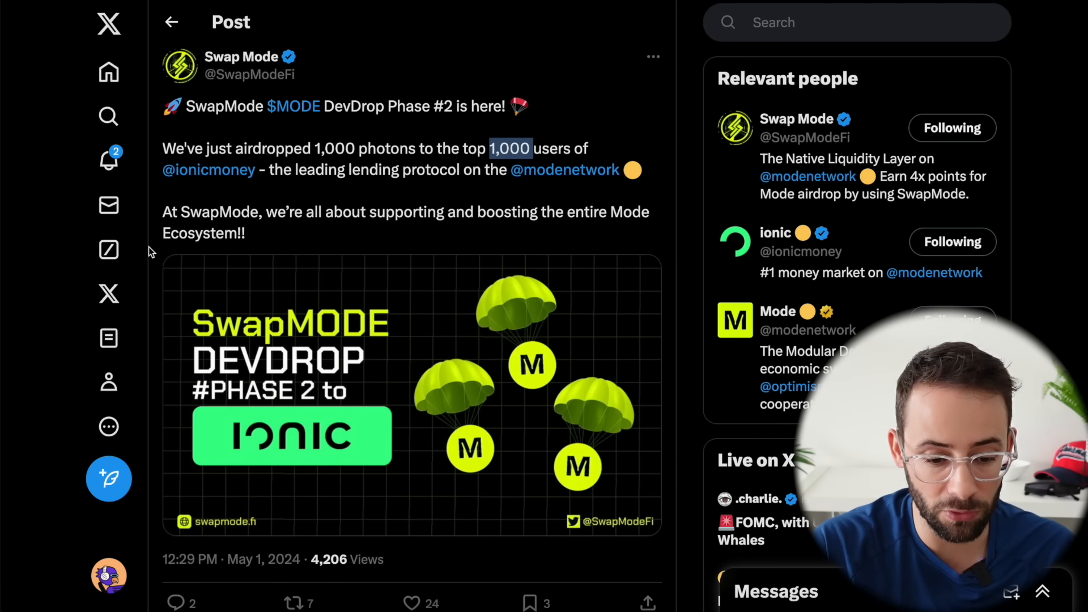
scroll(down, 3)
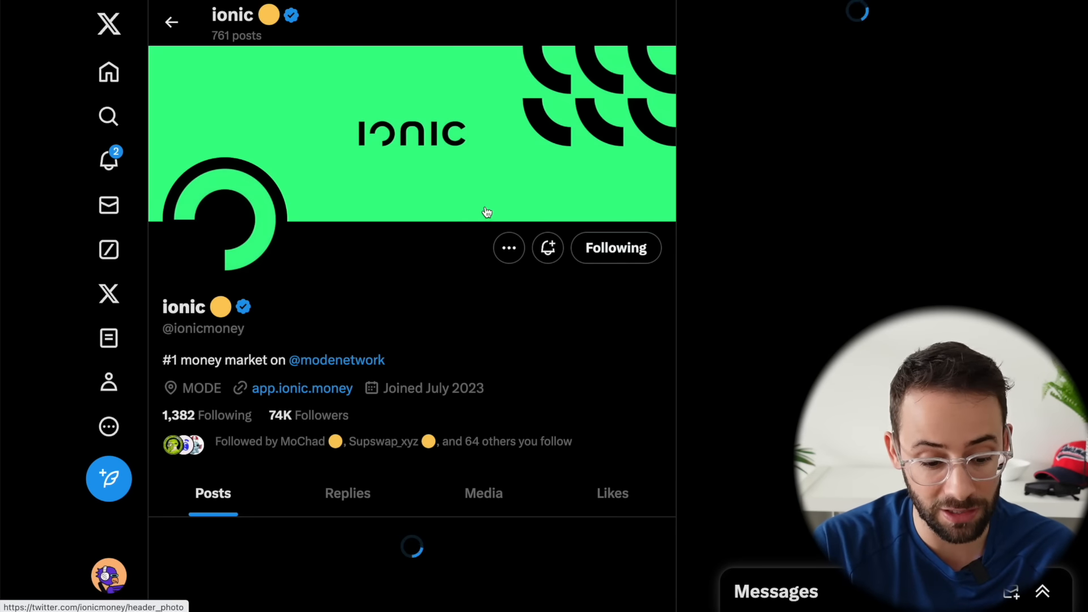
Step: Browse through ionic's recent tweets on its X profile
scroll(down, 3)
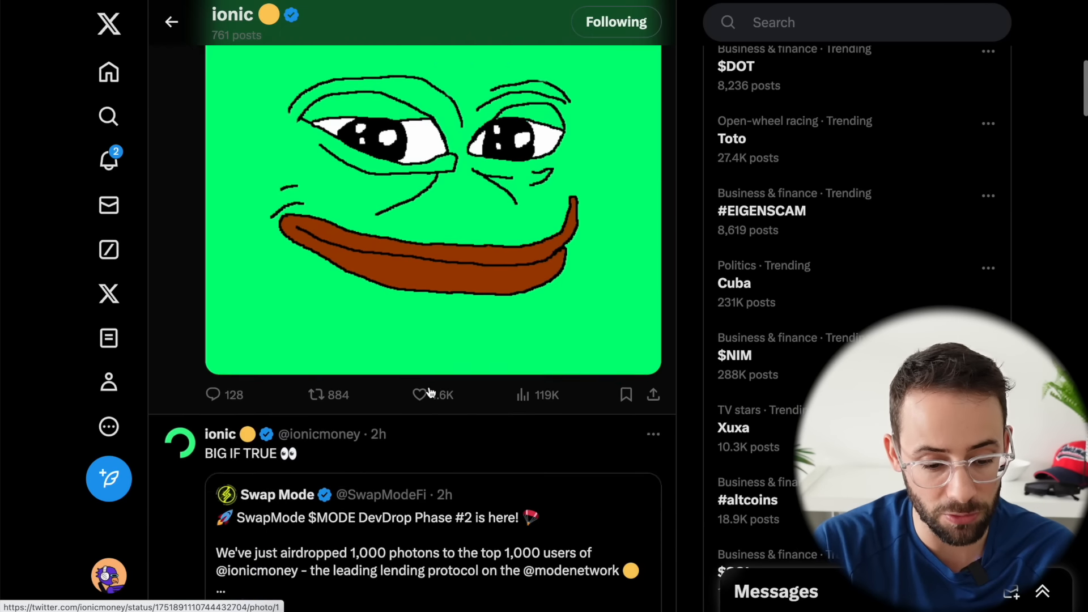
scroll(down, 3)
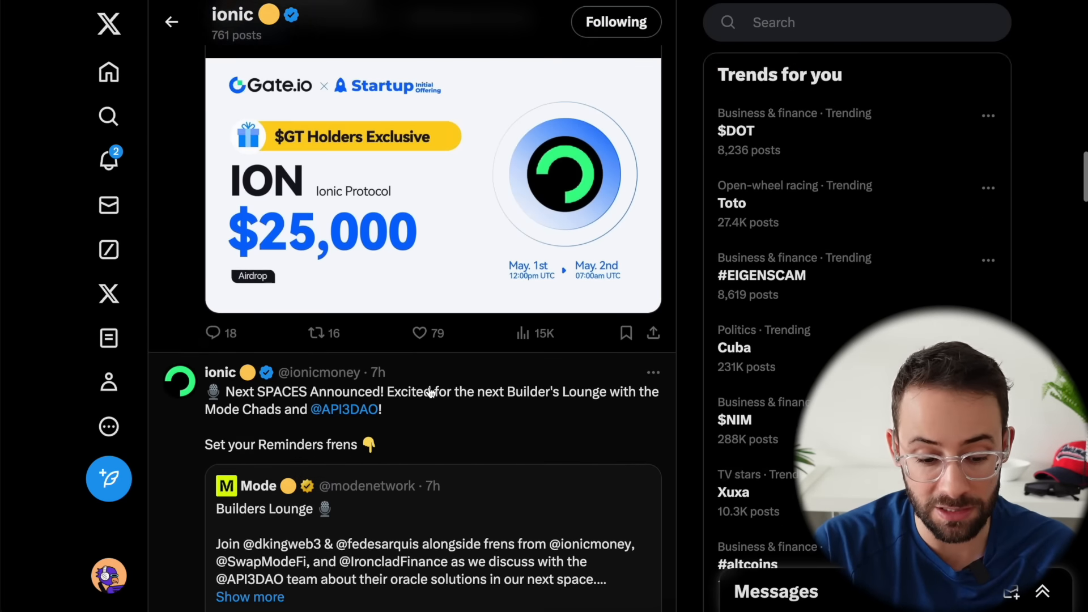
scroll(down, 3)
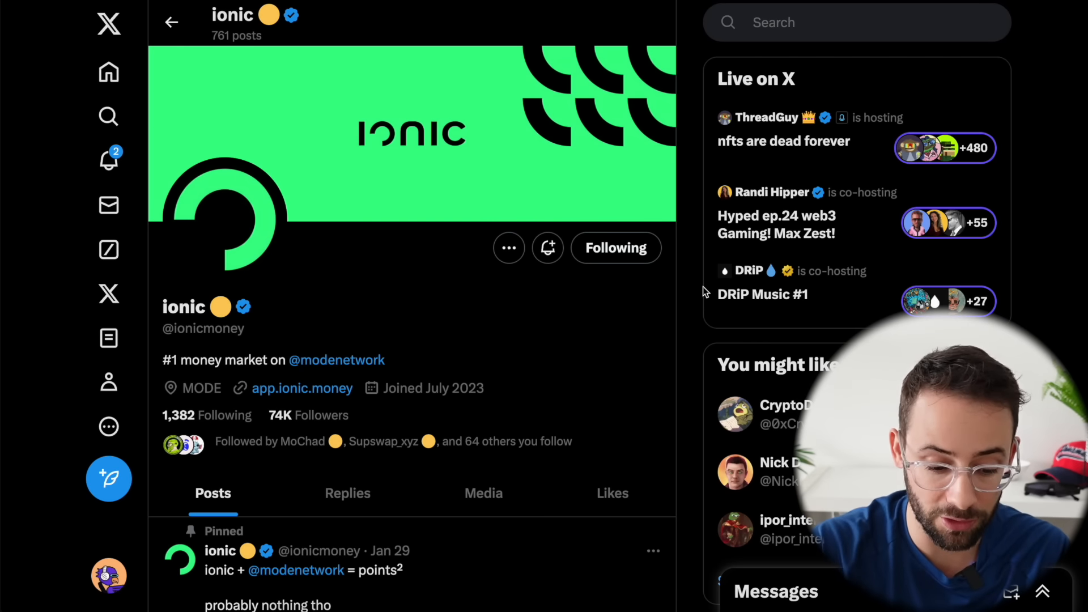
scroll(down, 3)
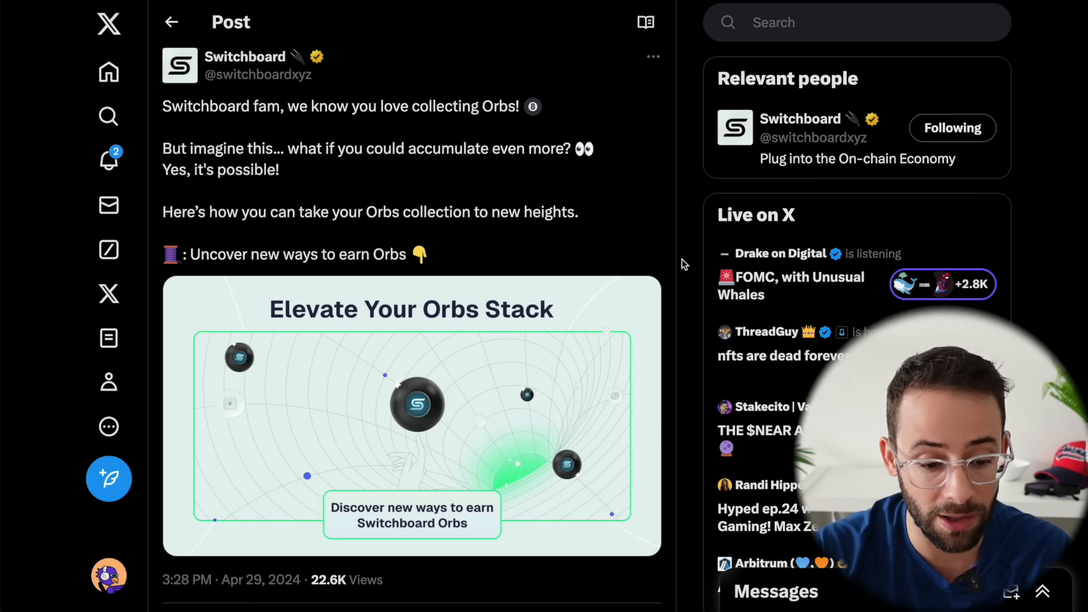
Step: Read the Switchboard Orbs thread and highlight the second way to earn Orbs
scroll(down, 3)
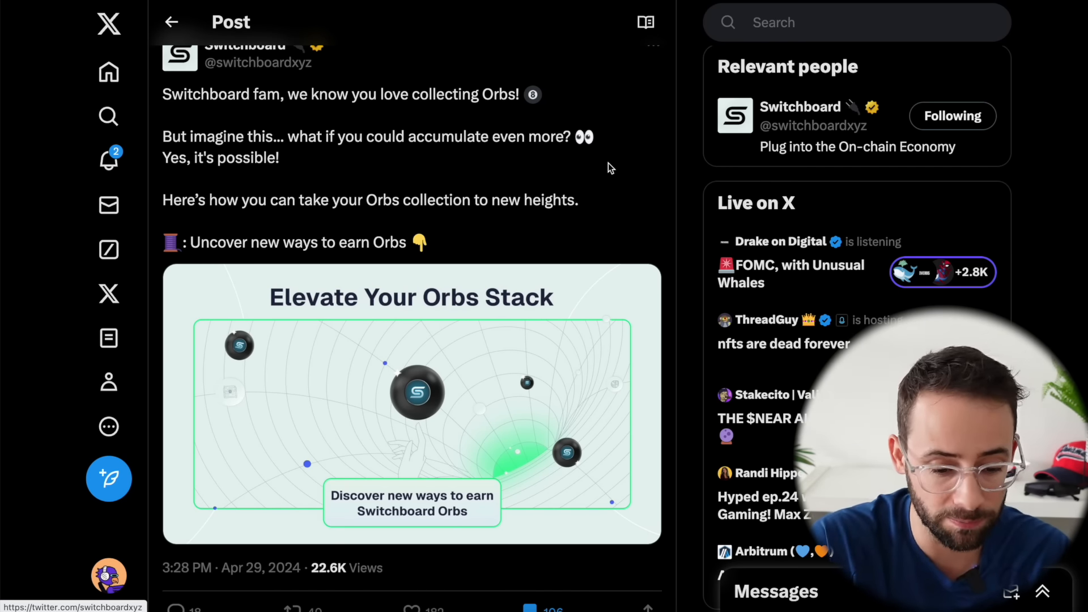
scroll(down, 3)
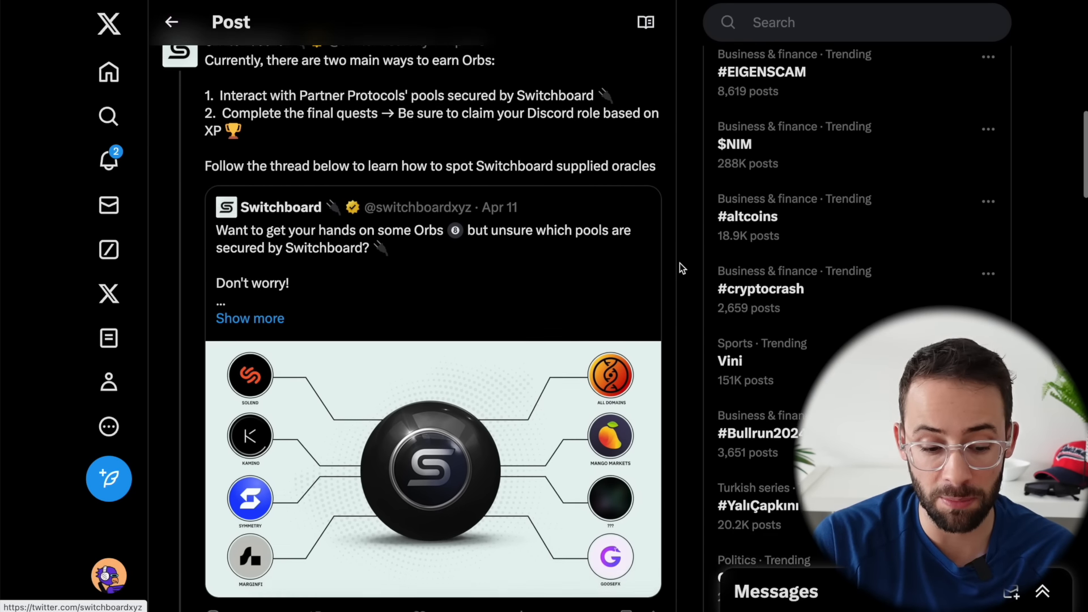
scroll(down, 3)
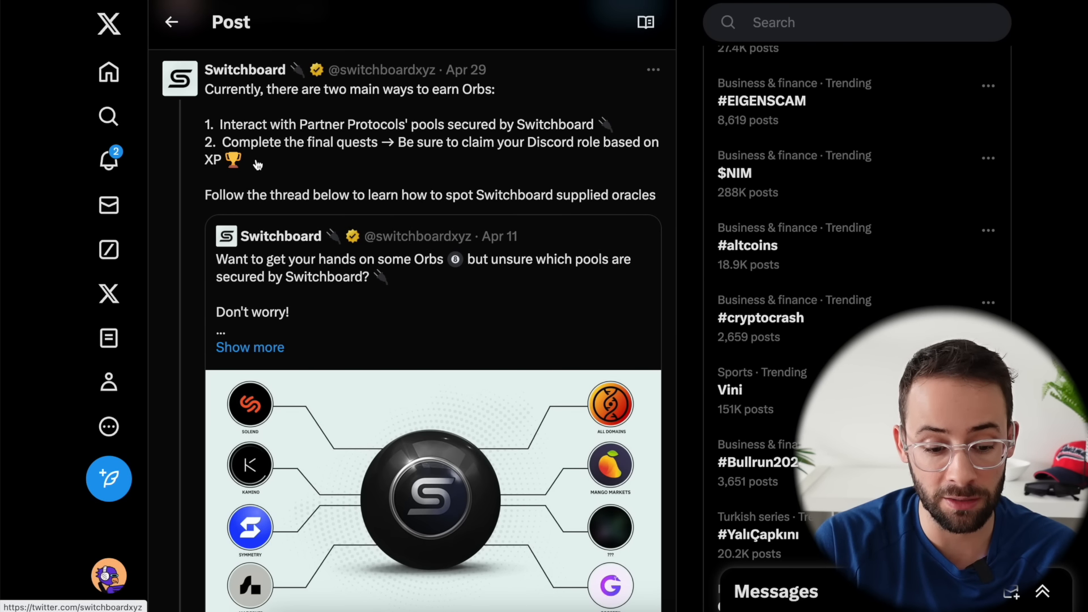
drag(219, 142, 241, 160)
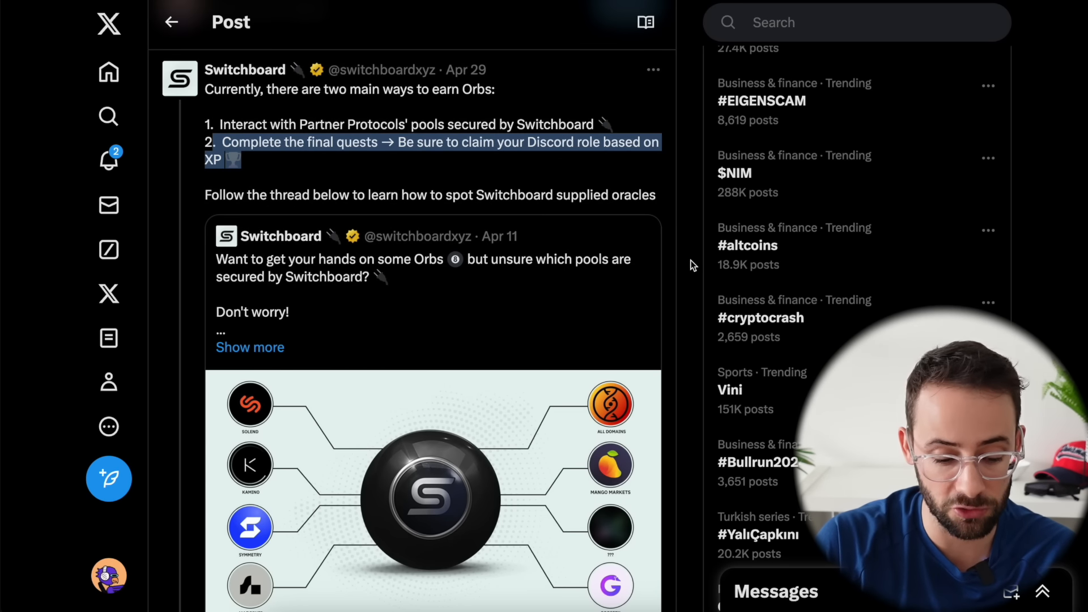
scroll(down, 3)
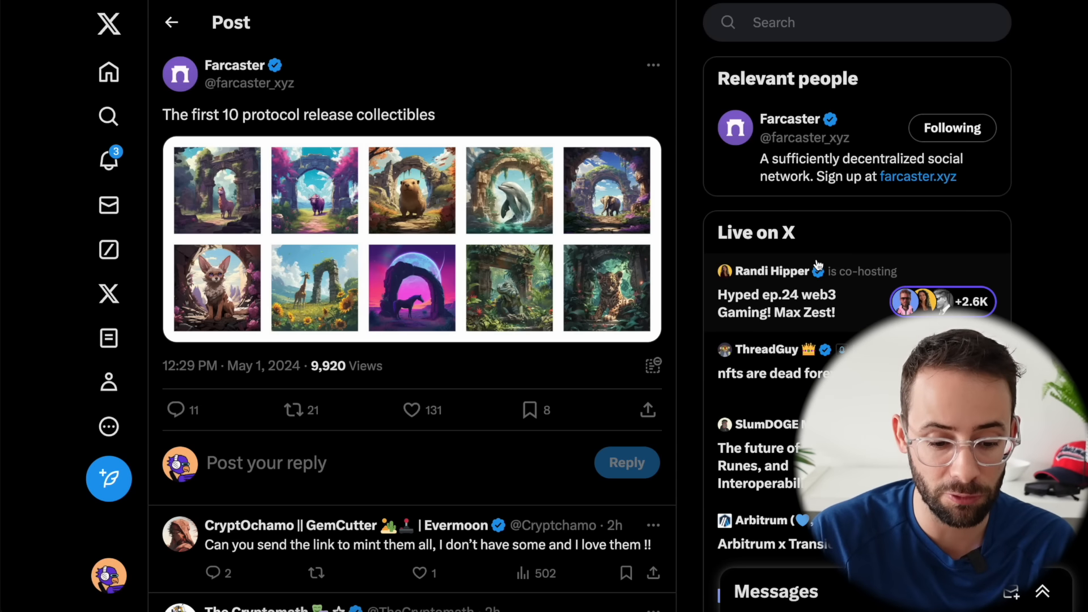
mouse_move(539, 261)
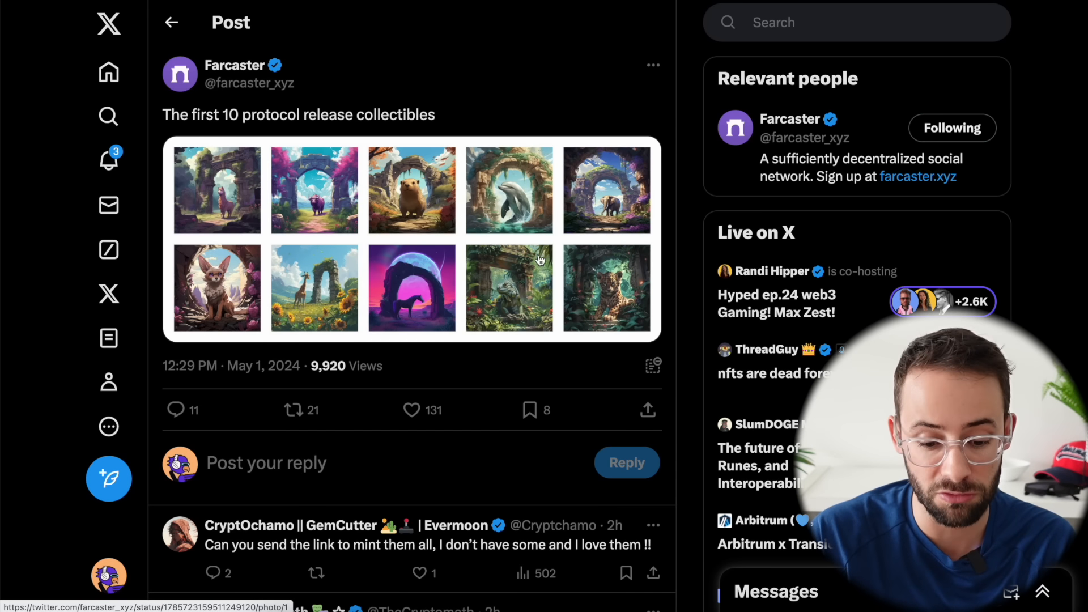
mouse_move(592, 332)
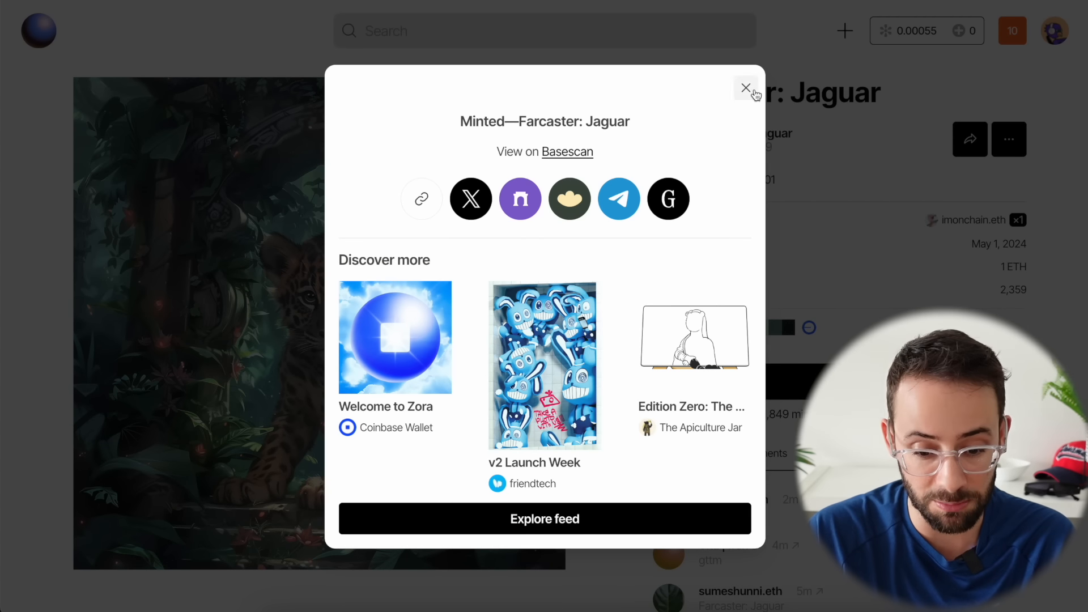
Step: Dismiss the 'Minted' popup to reveal the Farcaster: Jaguar collectible page on Zora
click(746, 88)
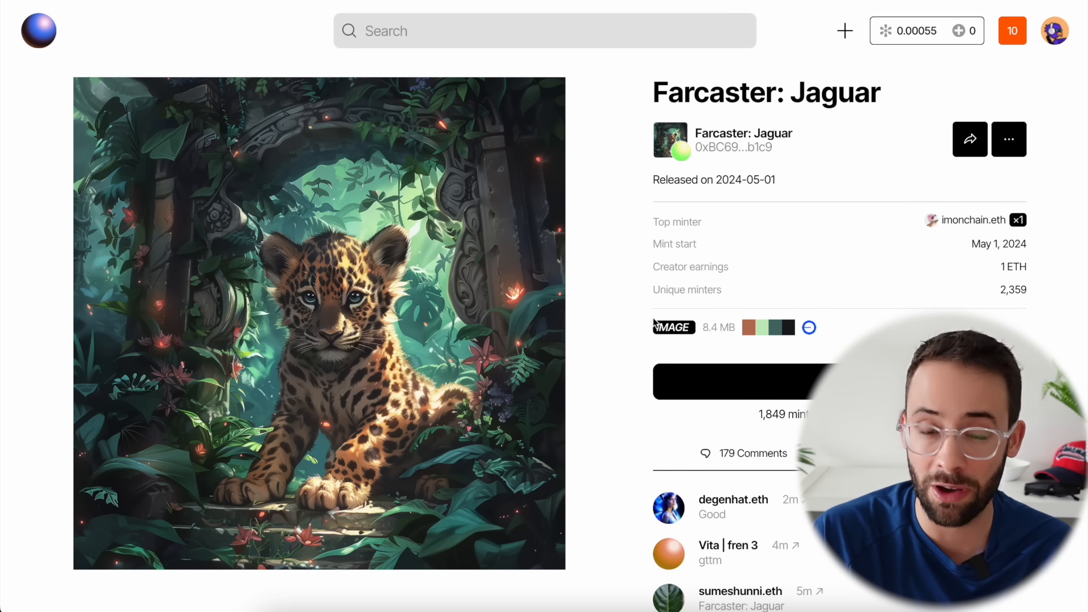
mouse_move(608, 284)
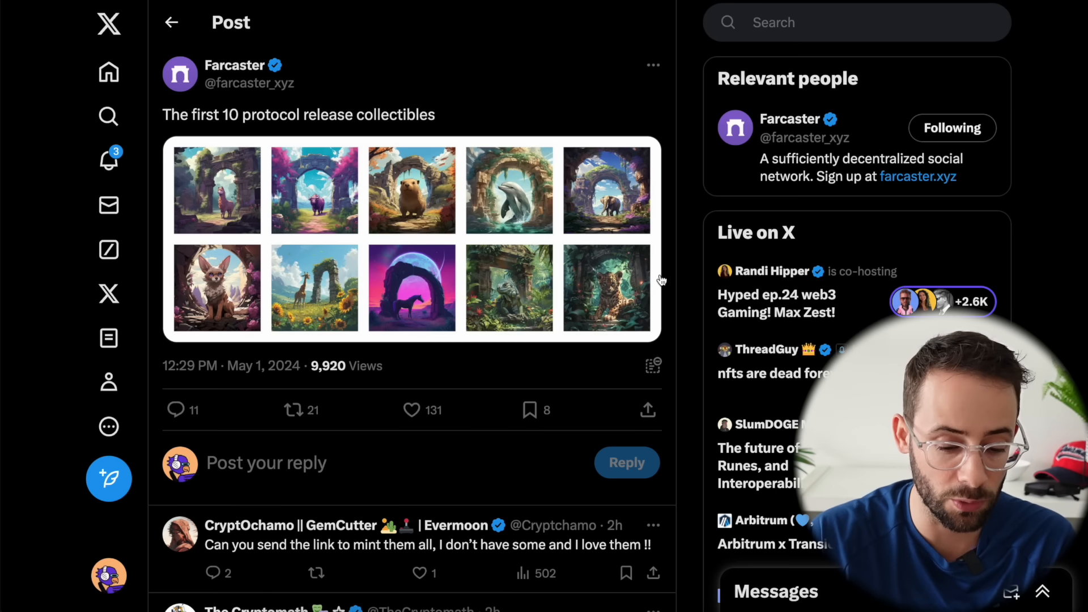
mouse_move(645, 330)
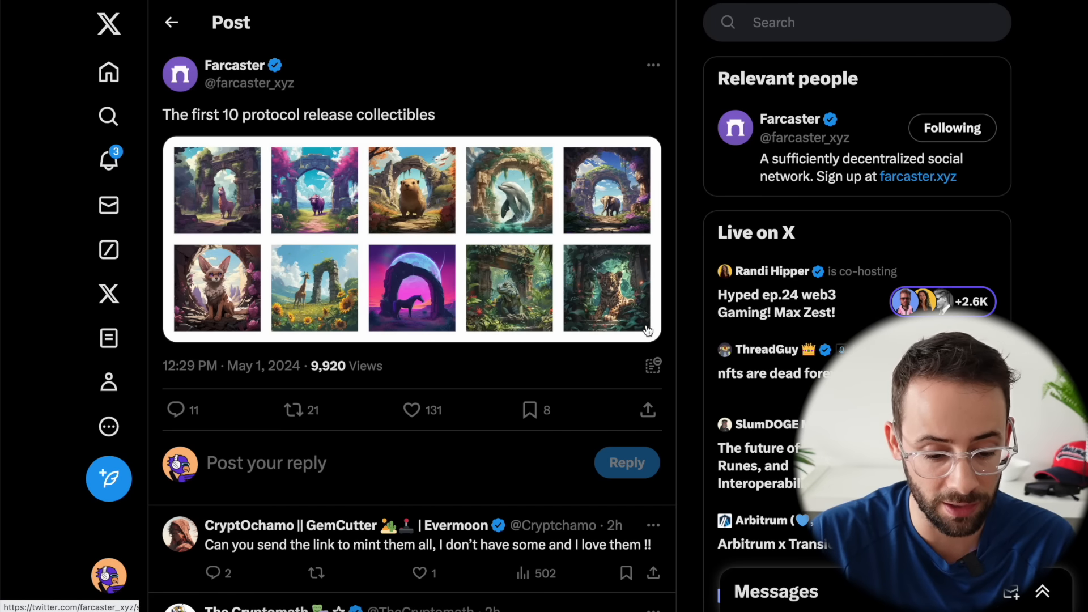
Step: Return to Farcaster's X post of the first 10 protocol release collectibles
click(410, 411)
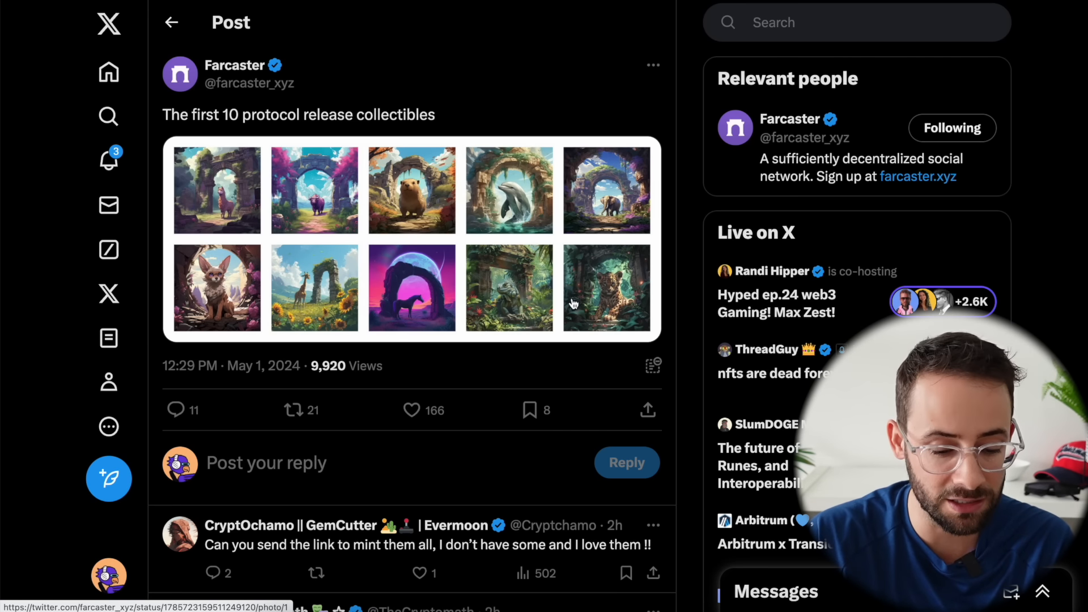
mouse_move(215, 223)
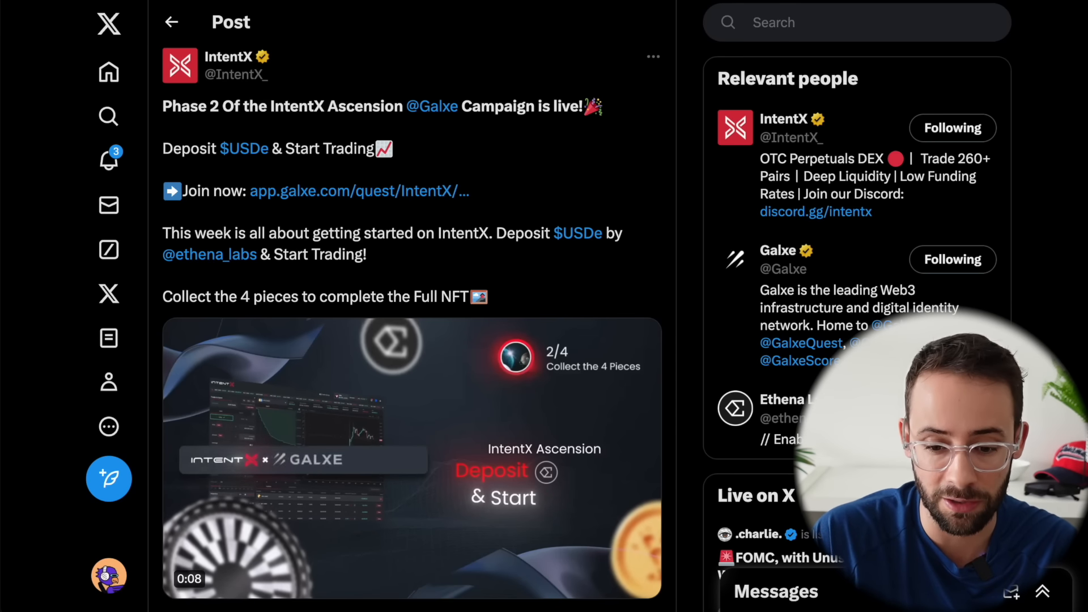
Step: Visit the IntentX Ascension quest page on Galxe for the Mantle campaign via the tweet's link
click(359, 191)
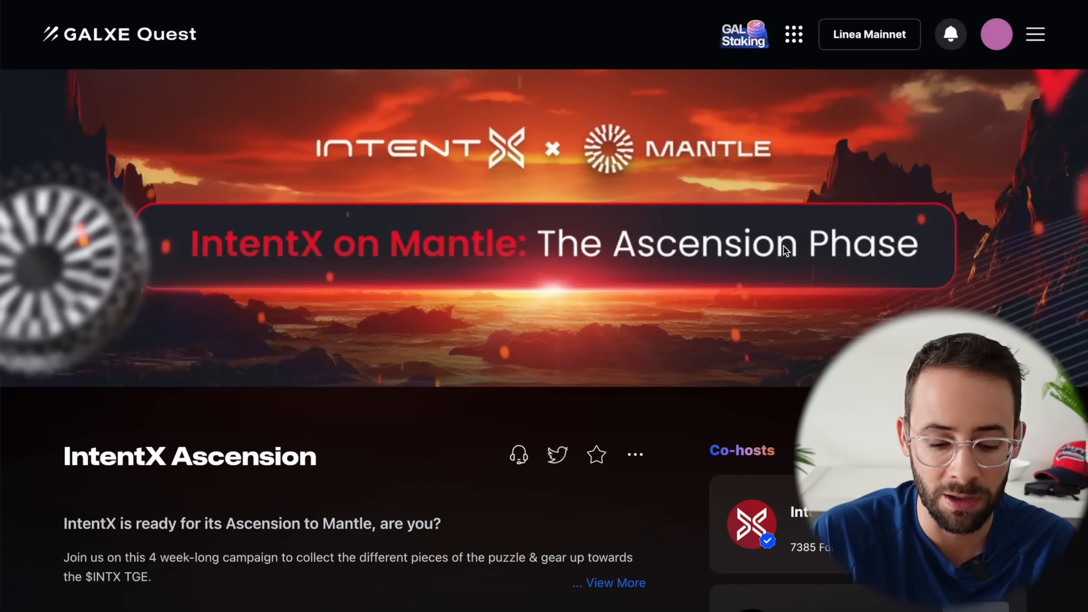
scroll(down, 3)
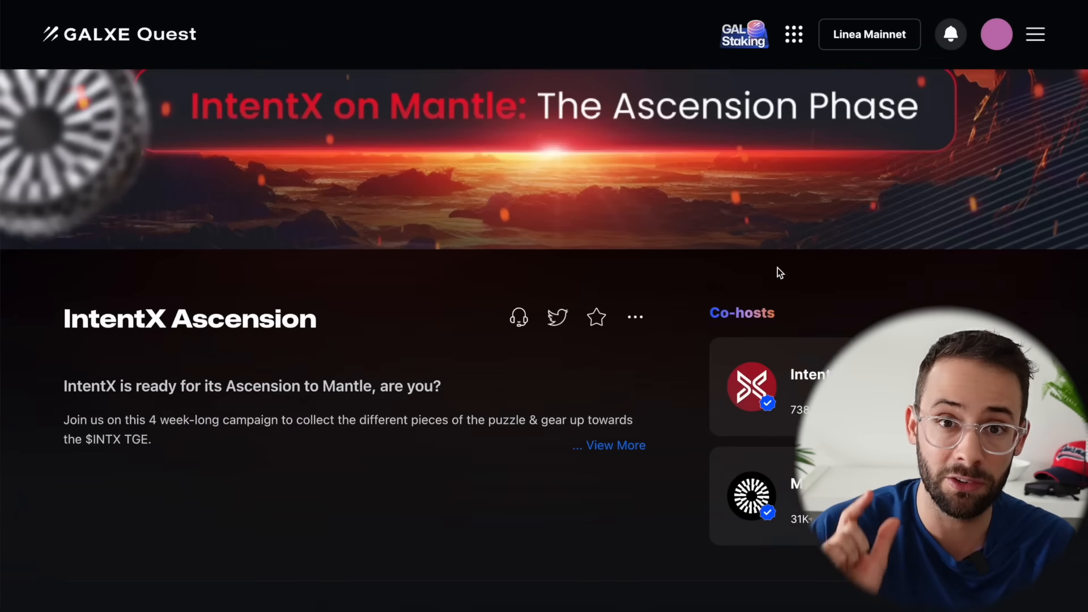
click(557, 317)
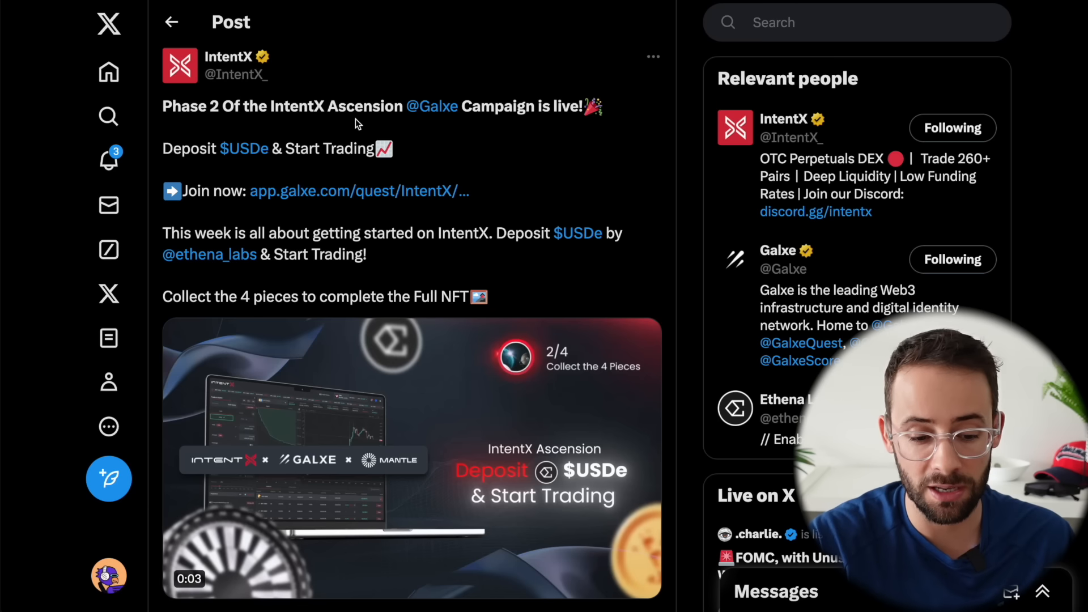
mouse_move(445, 226)
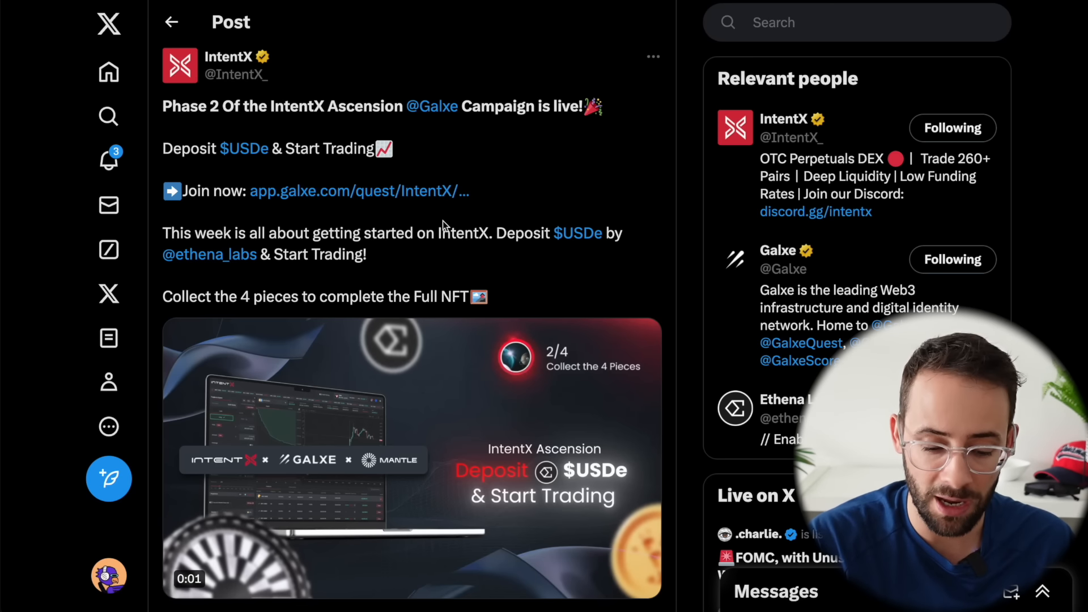
Step: Scroll IntentX's Phase 2 post to the deposit USDe and collect four pieces details
scroll(down, 3)
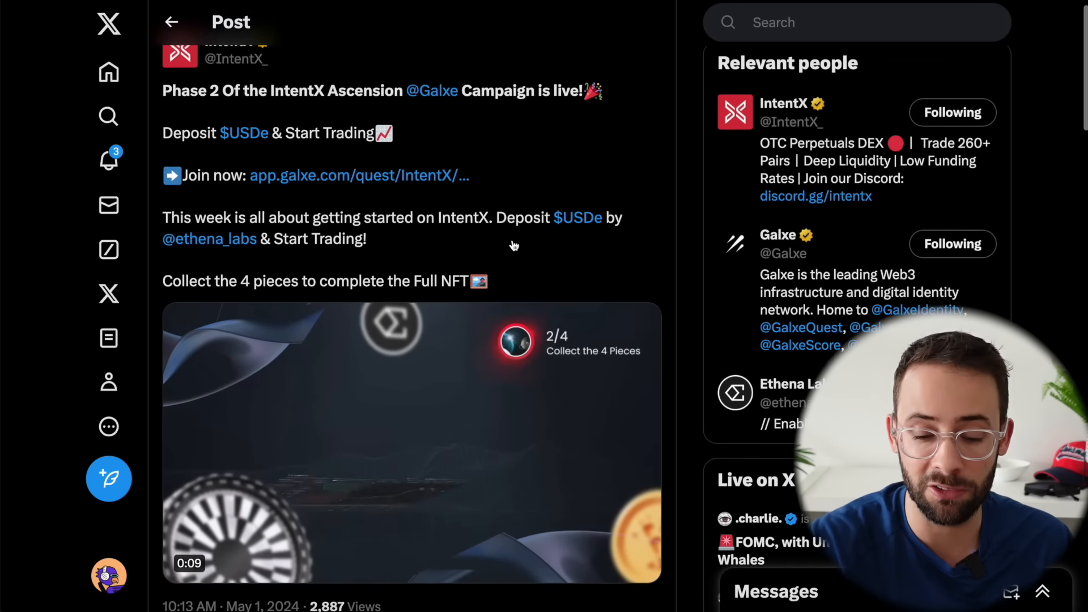